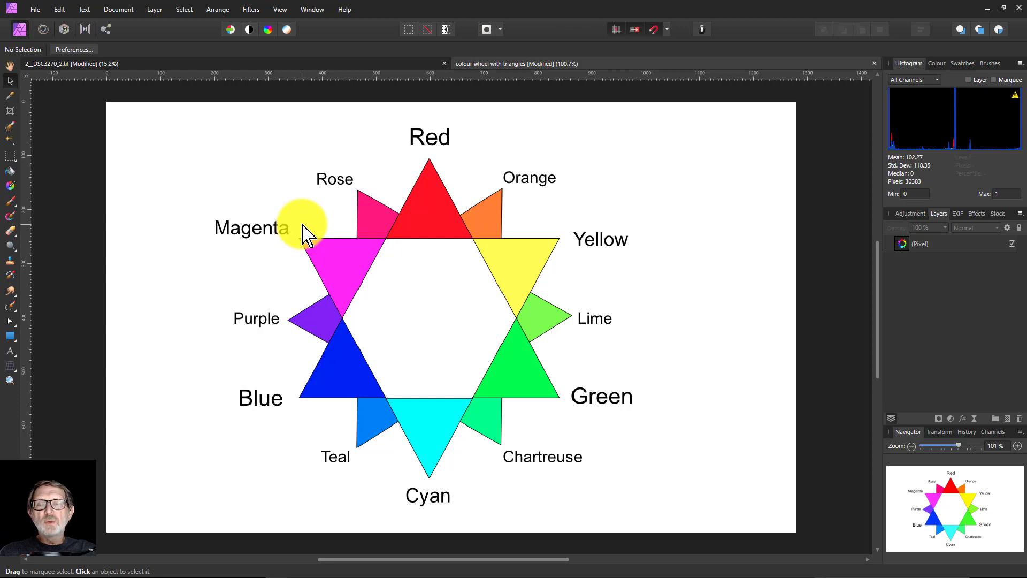
mouse_move(308, 232)
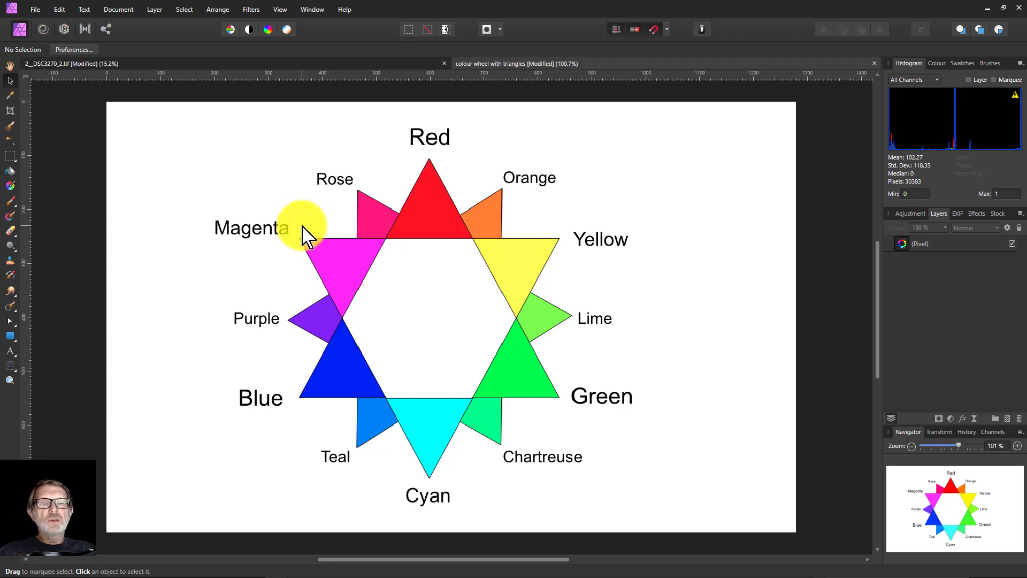
mouse_move(308, 232)
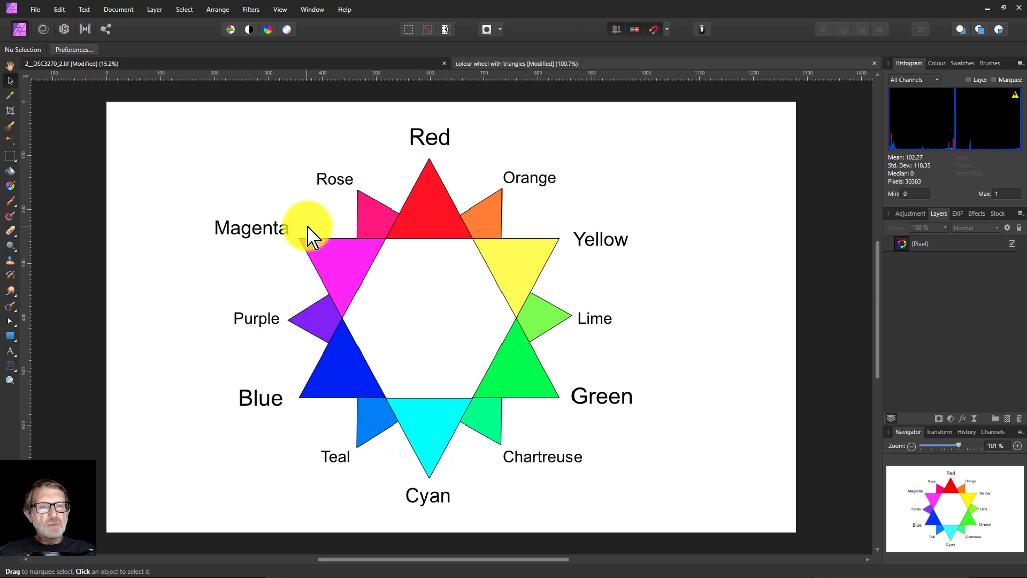
mouse_move(336, 222)
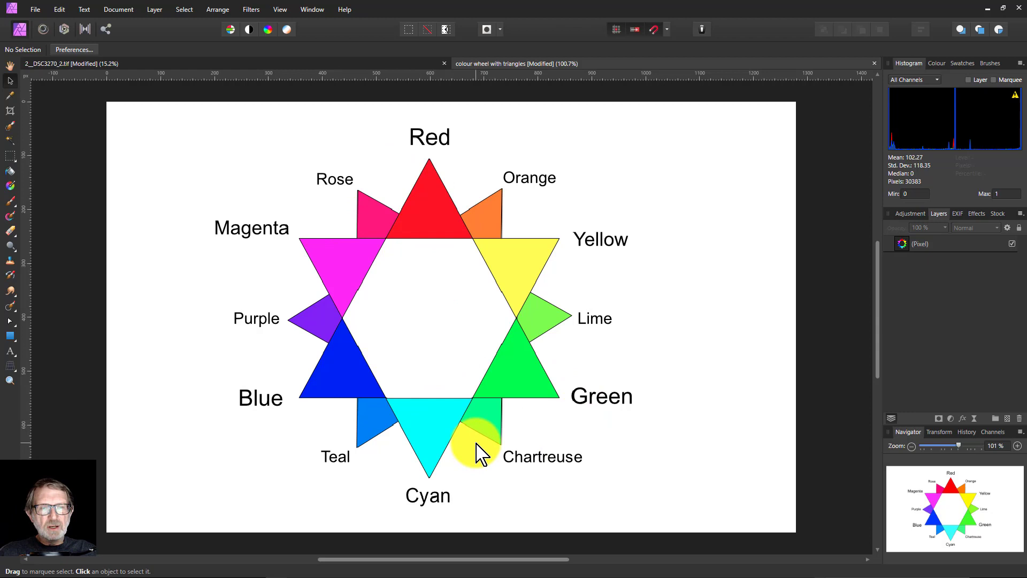
mouse_move(517, 236)
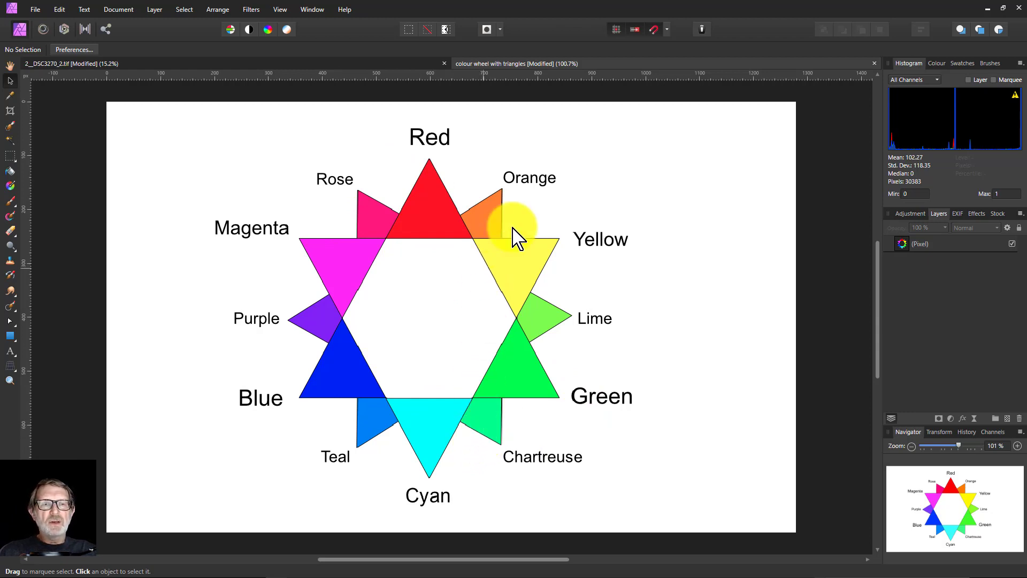
mouse_move(380, 425)
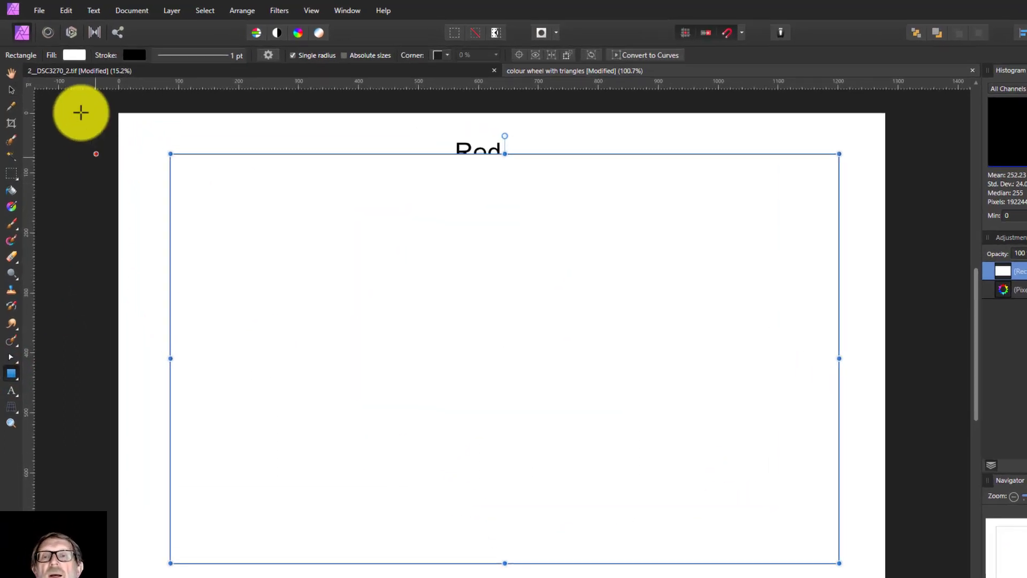
Mix the rectangle's fill to a vivid pink of about R255 G55 B169 using the RGB sliders
click(74, 54)
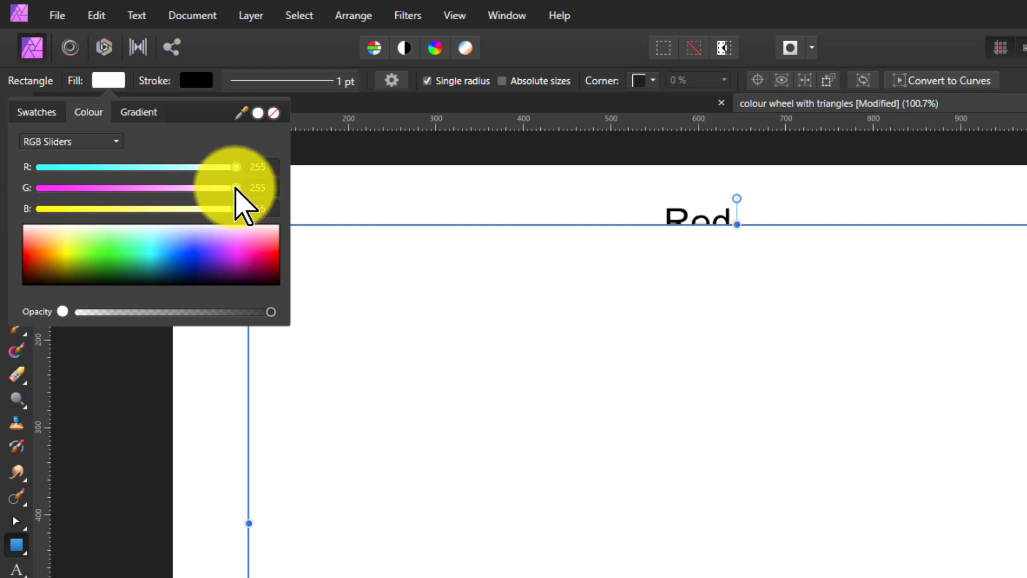
drag(234, 187, 182, 188)
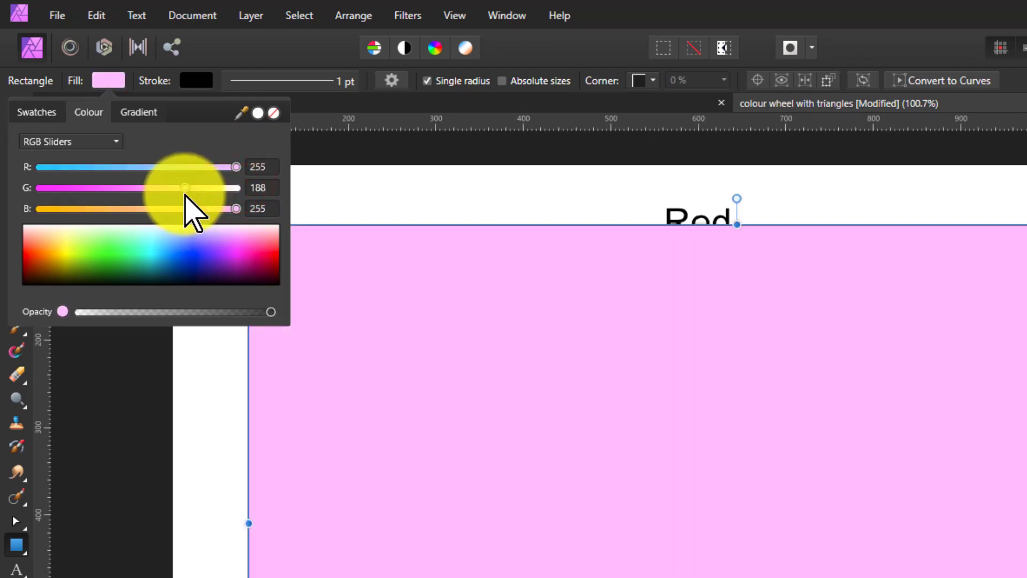
drag(177, 188, 191, 188)
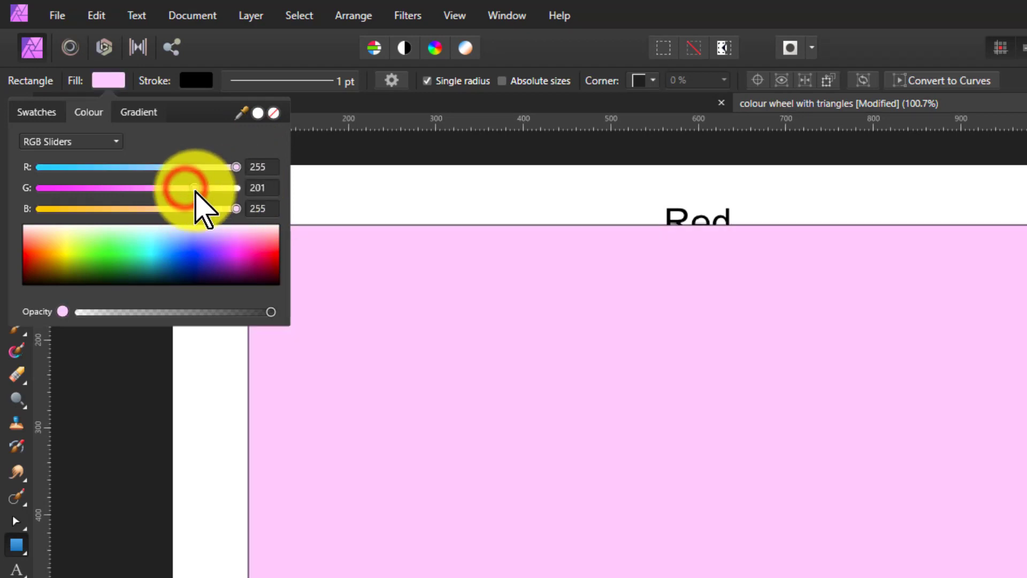
drag(204, 188, 62, 188)
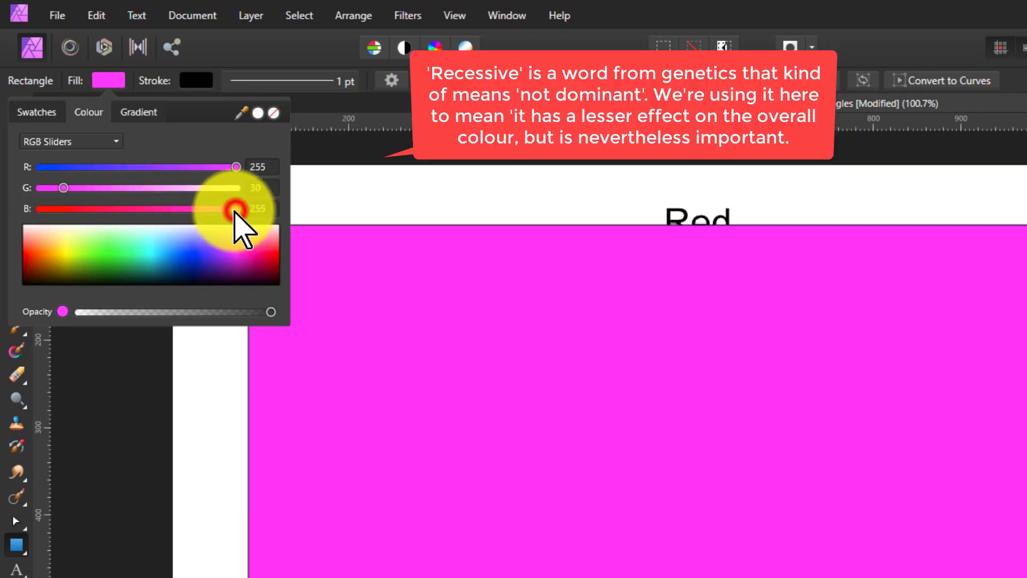
drag(236, 209, 217, 208)
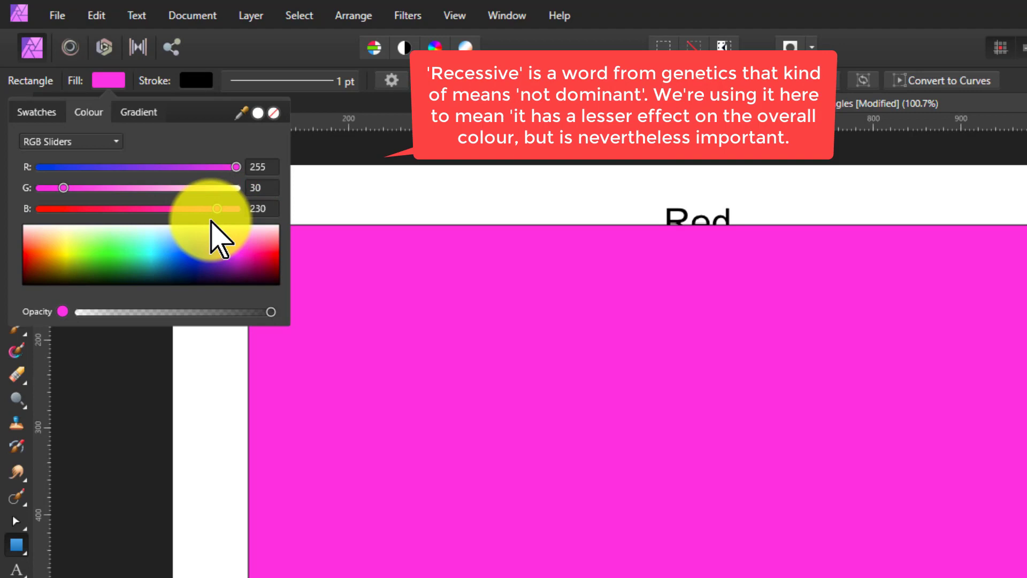
drag(216, 209, 169, 209)
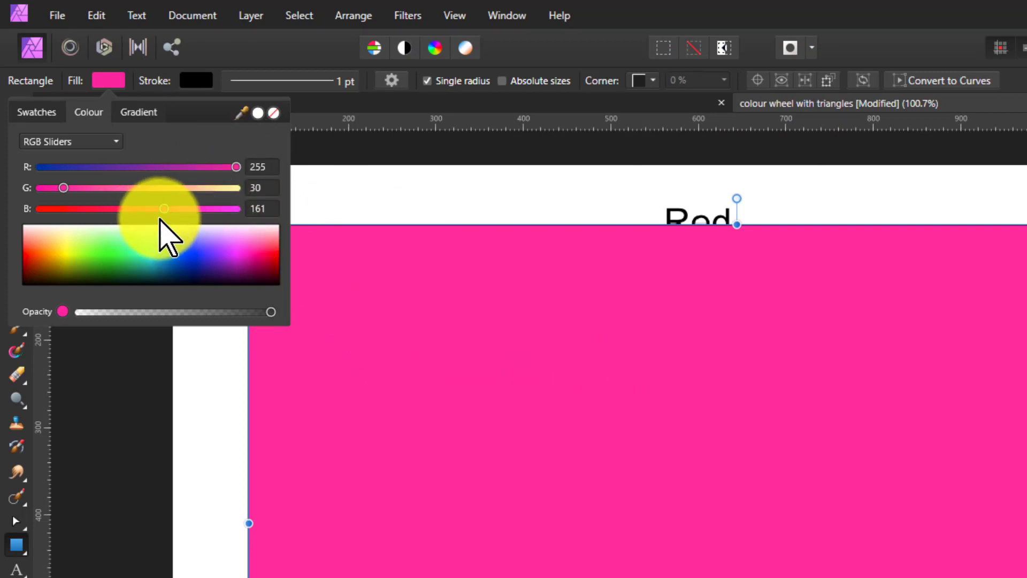
drag(164, 209, 192, 209)
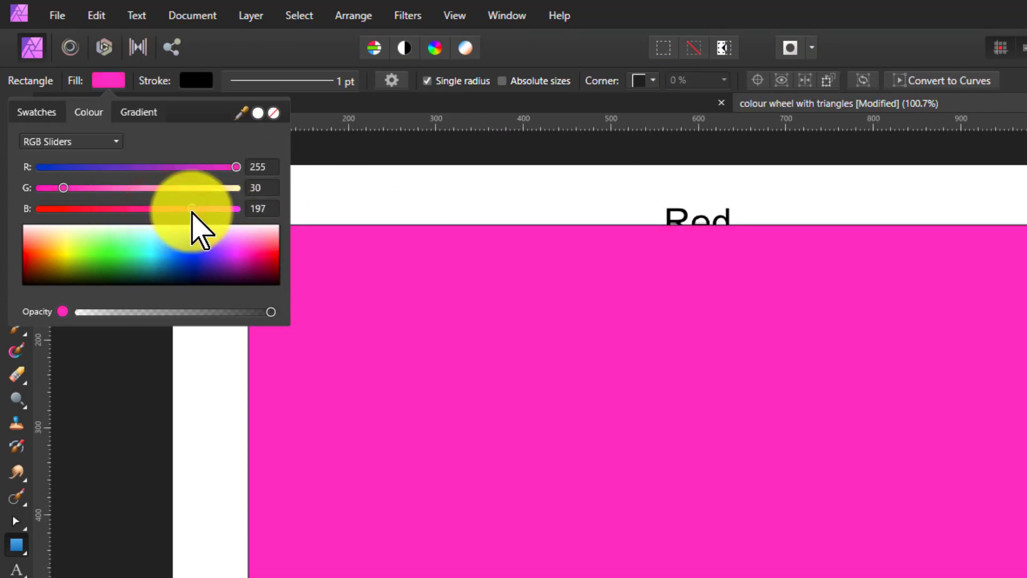
drag(191, 208, 170, 208)
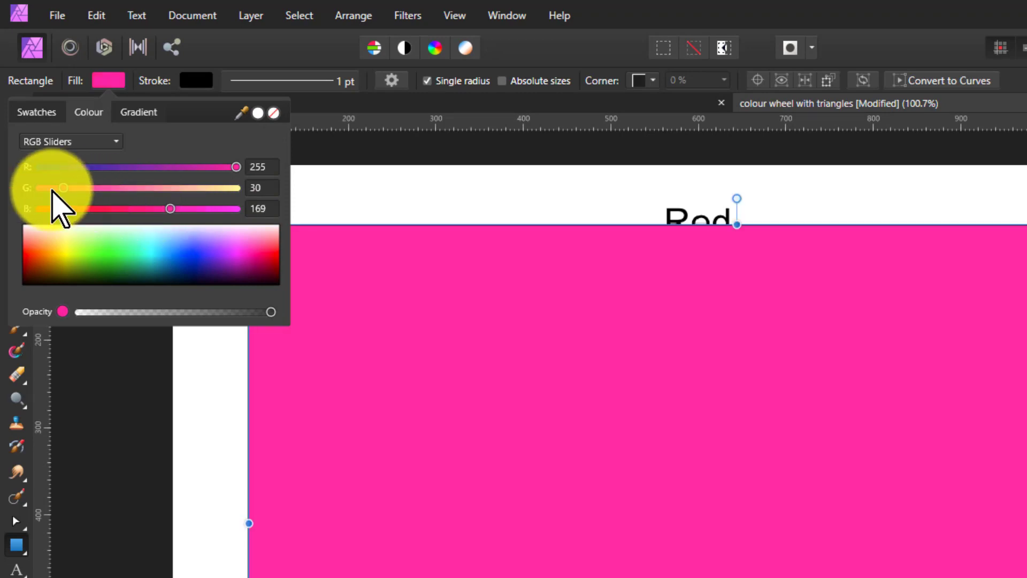
drag(62, 188, 98, 188)
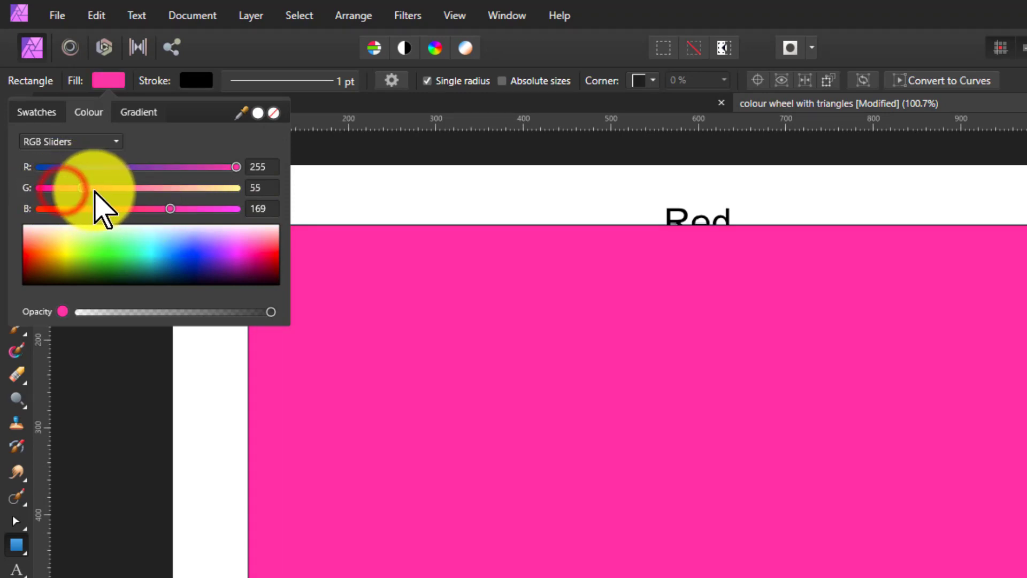
drag(81, 188, 71, 188)
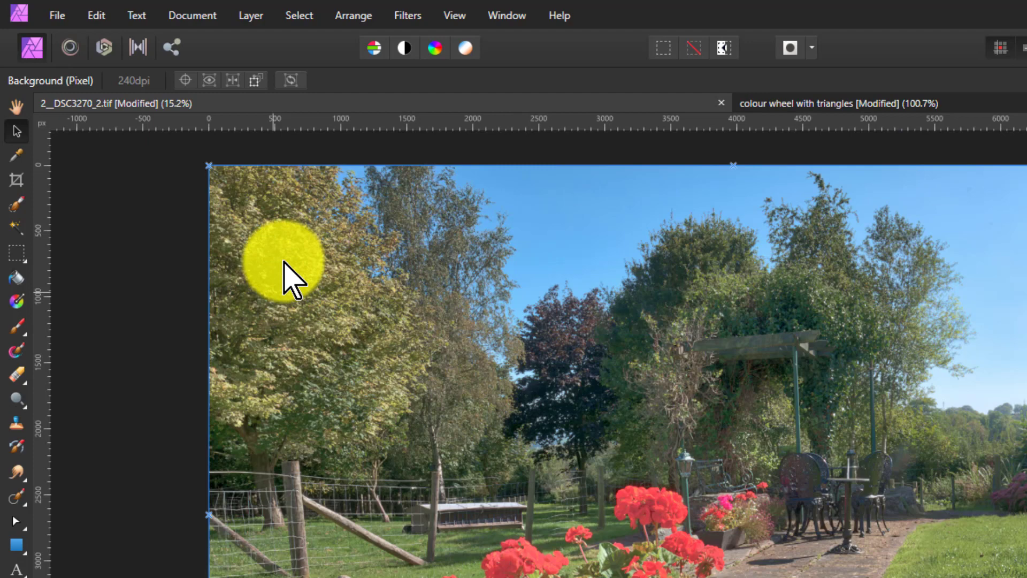
Bring the garden photograph forward and show the View menu's display options
drag(281, 262, 884, 559)
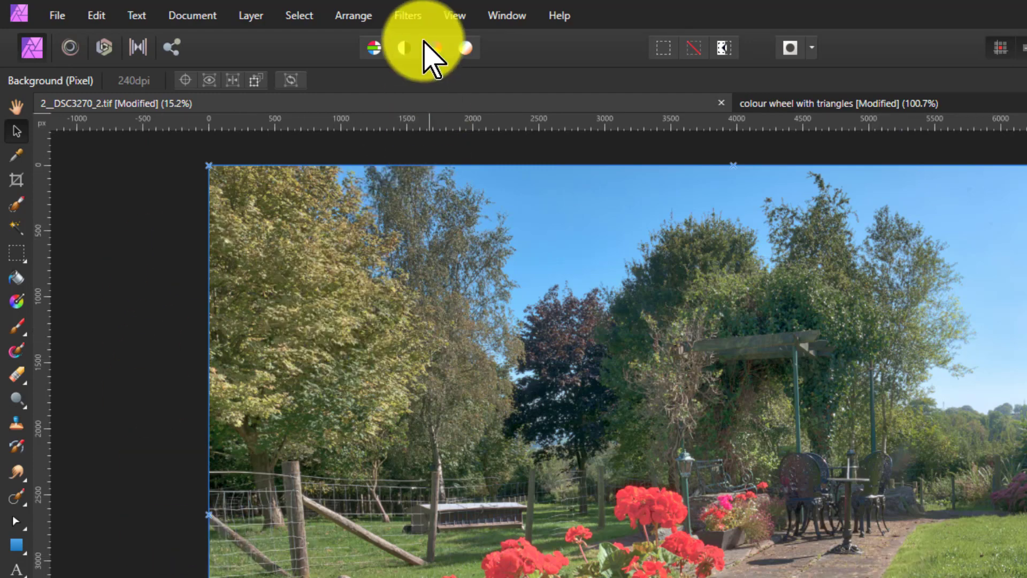
click(454, 15)
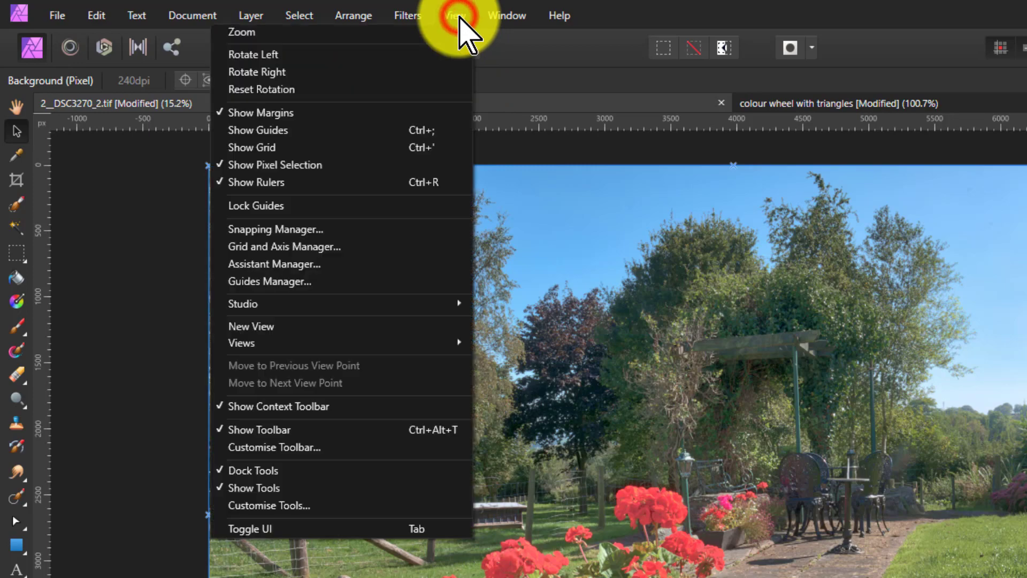
mouse_move(247, 302)
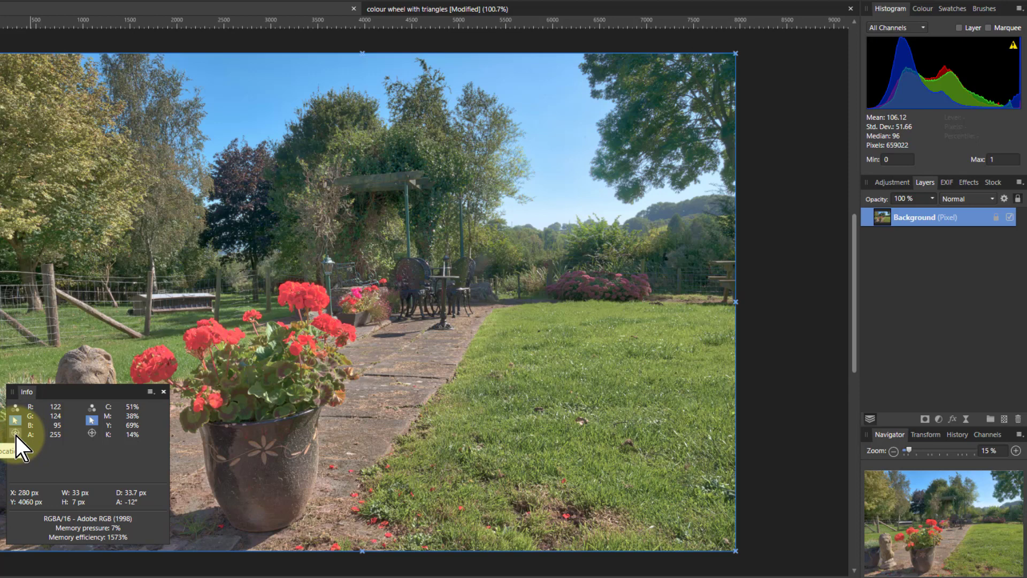
mouse_move(302, 357)
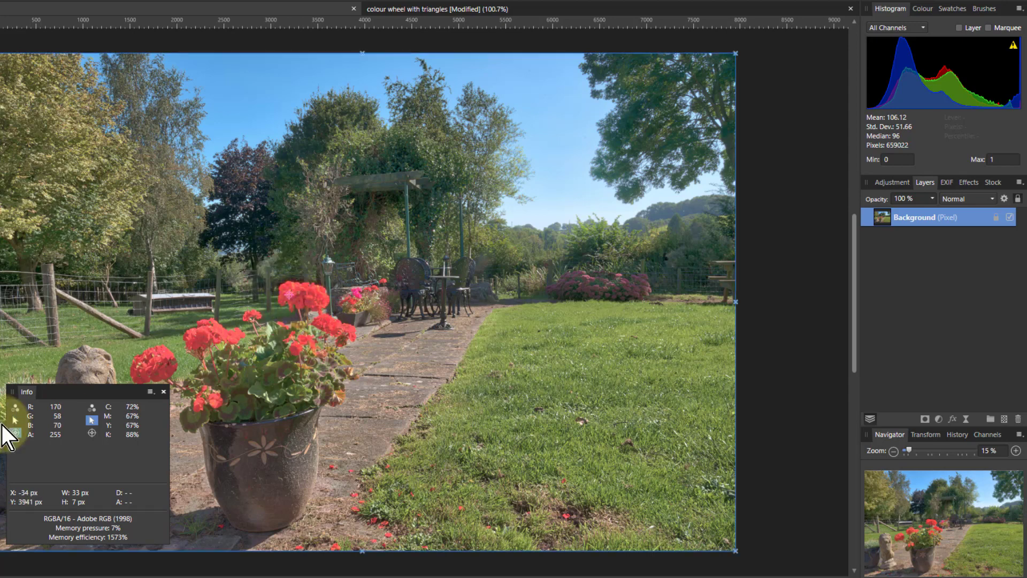
mouse_move(193, 404)
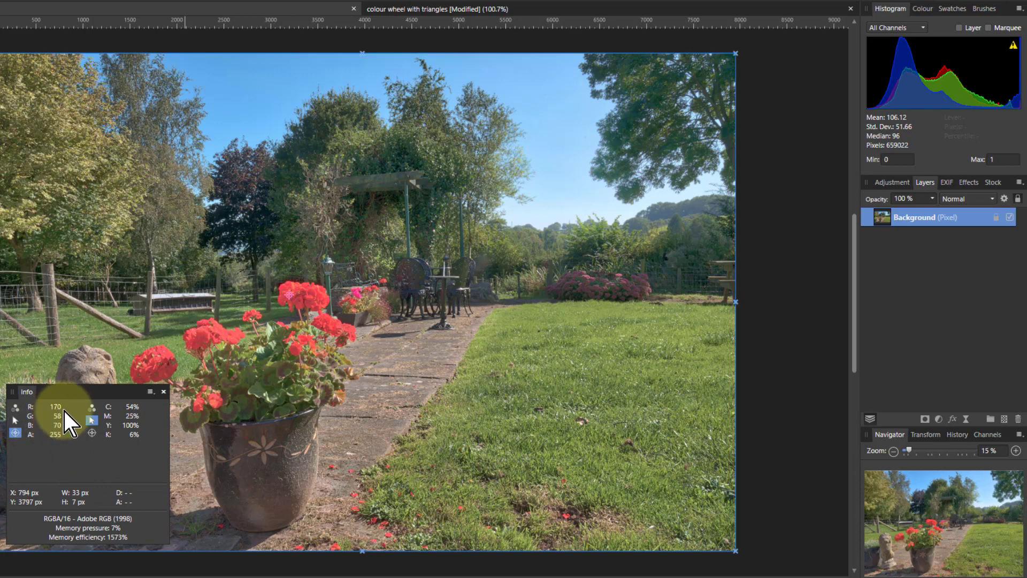
mouse_move(62, 448)
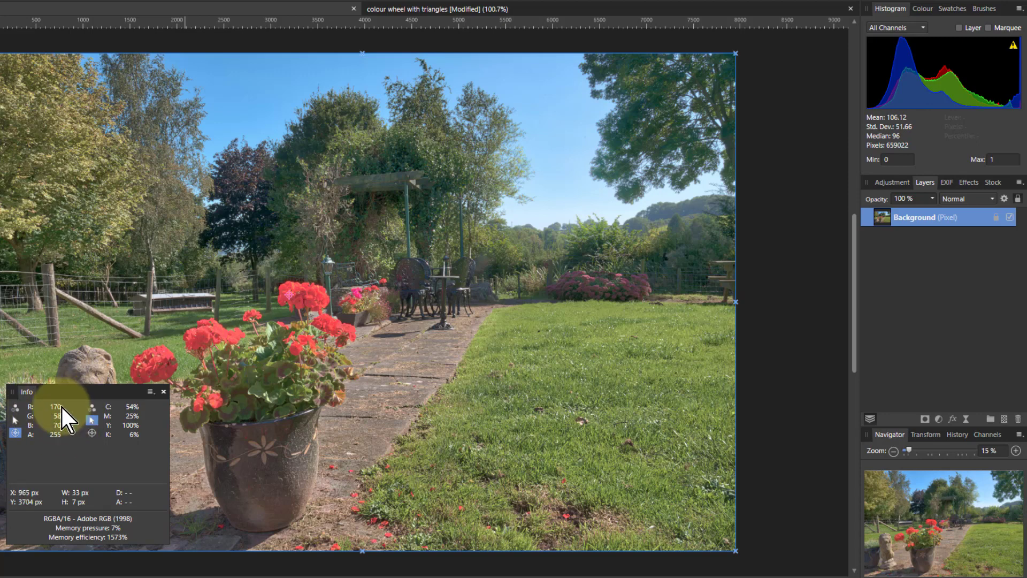
mouse_move(48, 429)
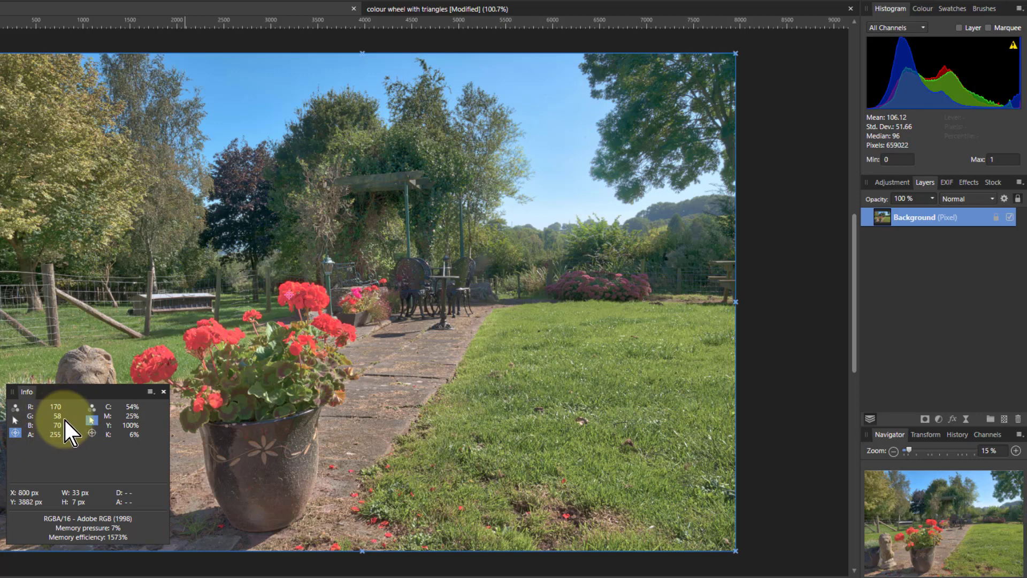
mouse_move(114, 445)
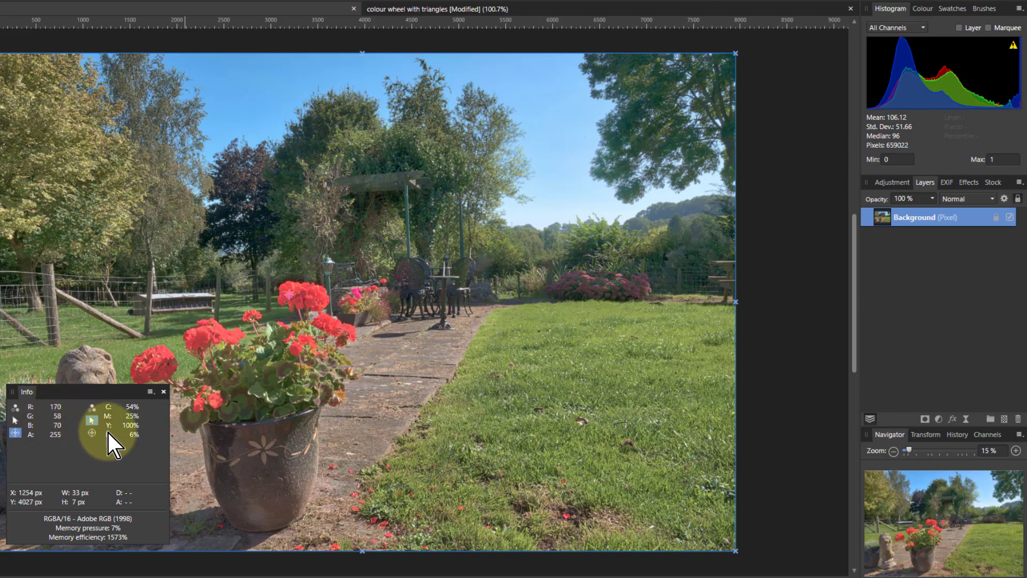
mouse_move(487, 417)
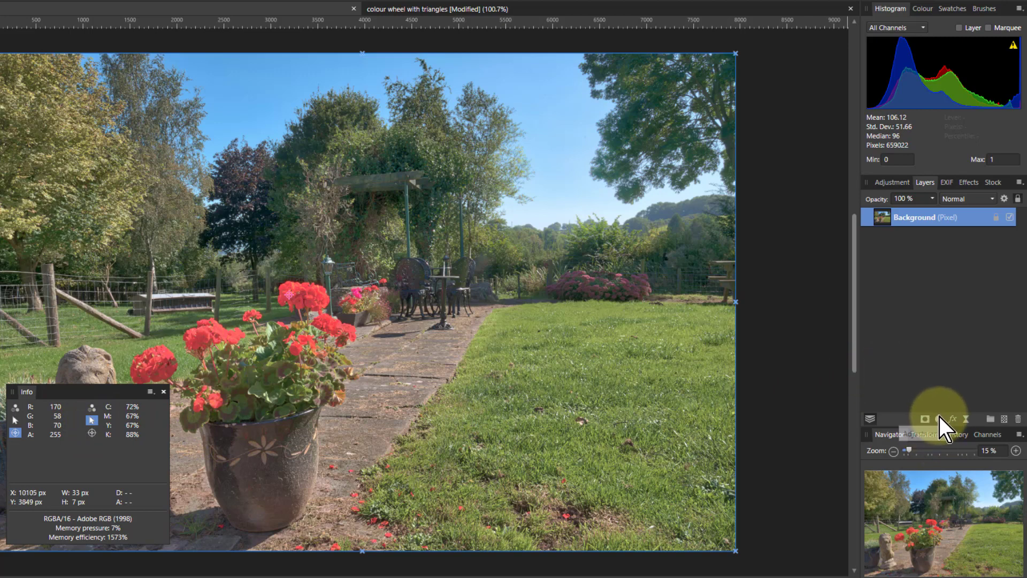
Add a Selective Colour adjustment layer, starting on Reds with all sliders at zero
click(924, 418)
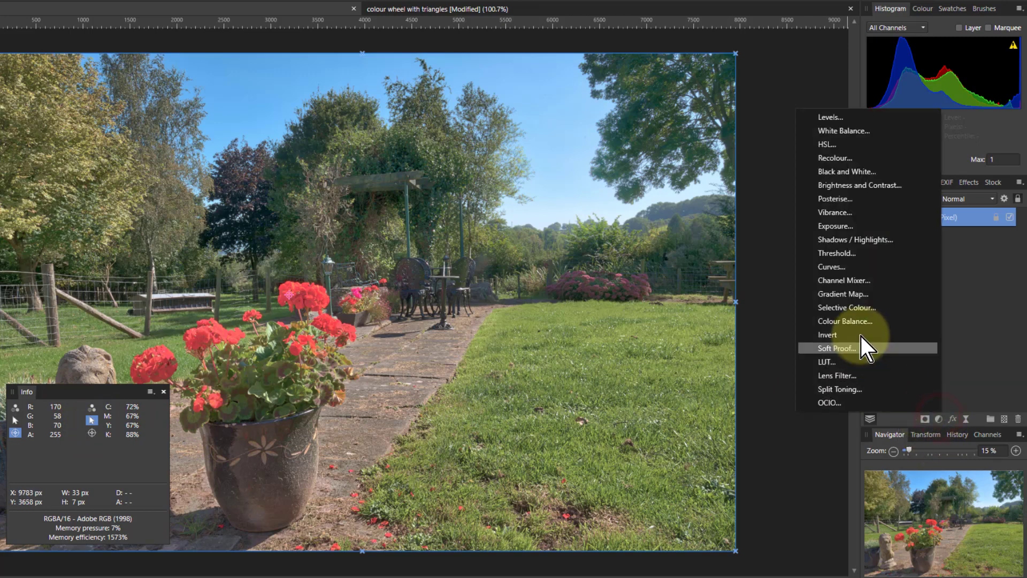
click(845, 307)
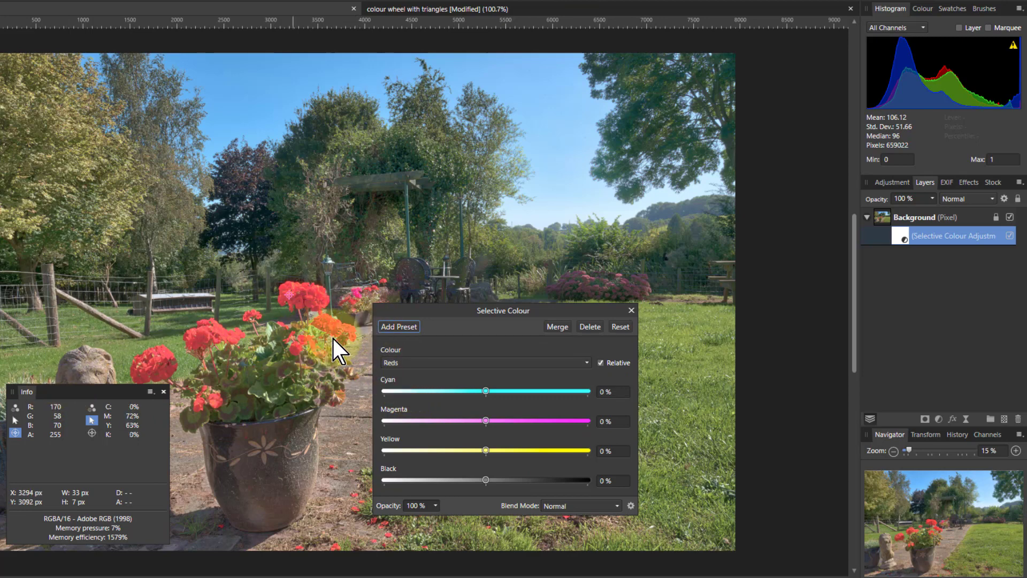
mouse_move(373, 275)
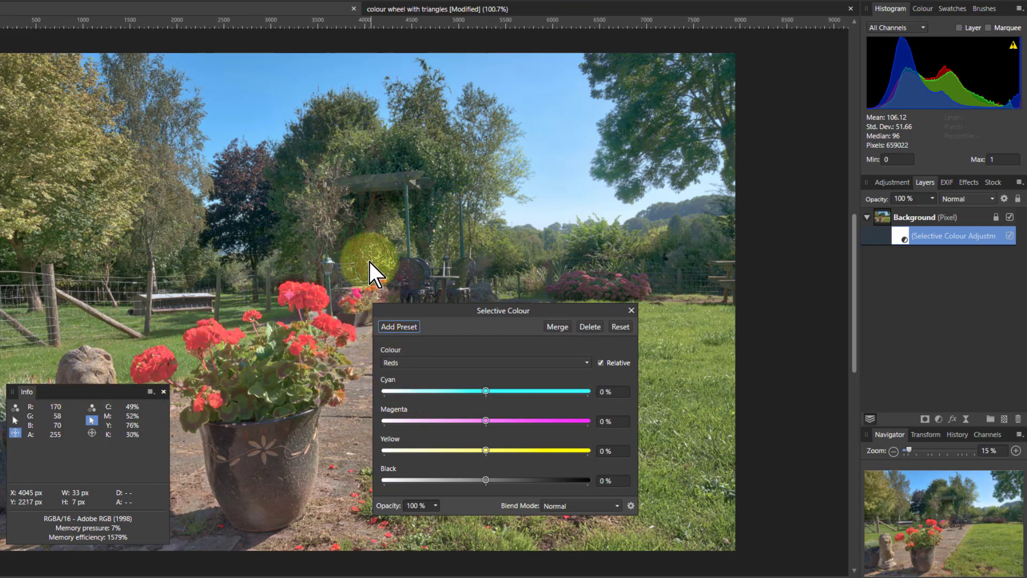
mouse_move(371, 270)
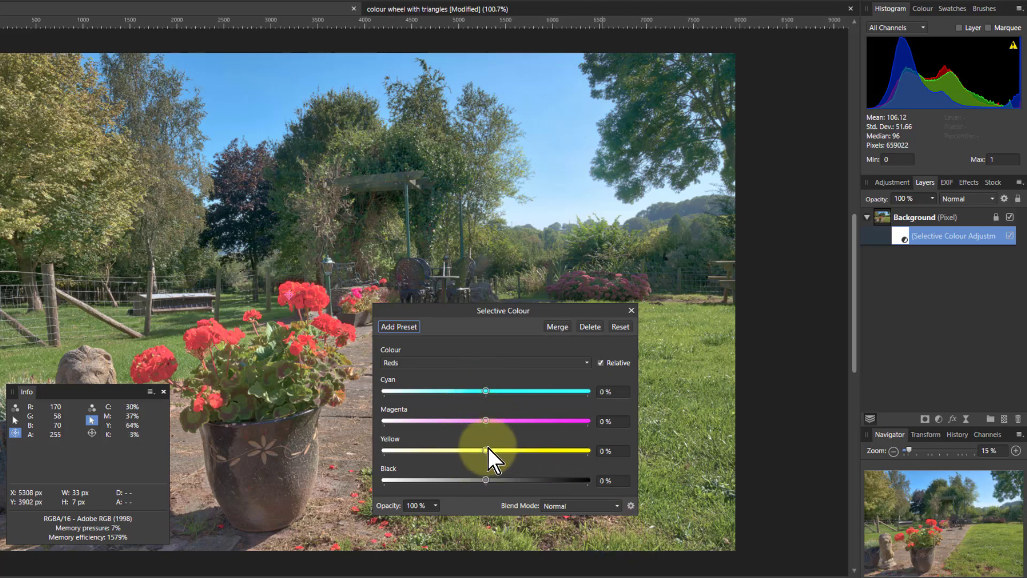
mouse_move(399, 468)
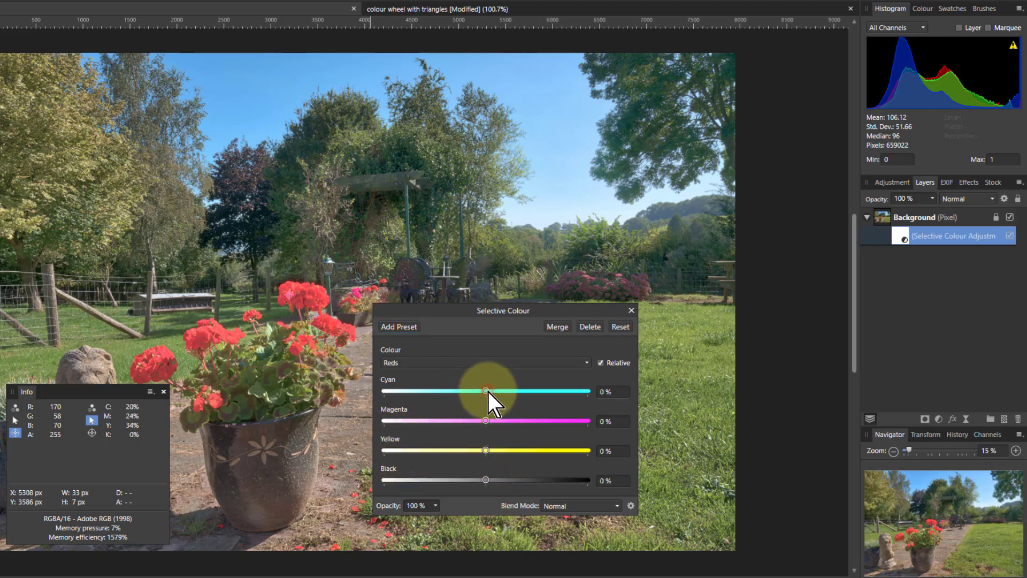
Try cyan shifts on the Reds range, then return Cyan to 0%
drag(485, 392, 385, 391)
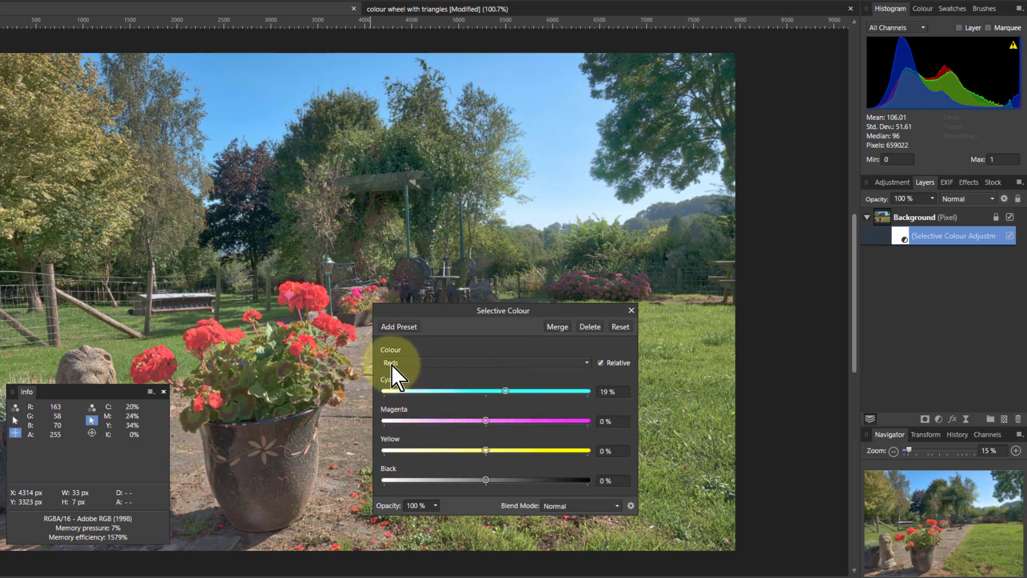
drag(503, 392, 478, 391)
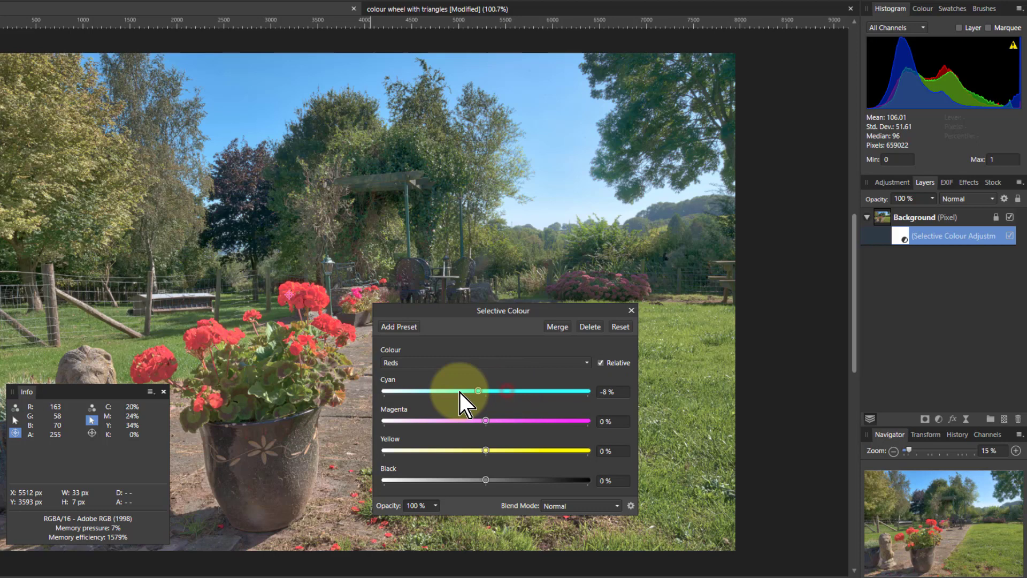
drag(458, 391, 493, 391)
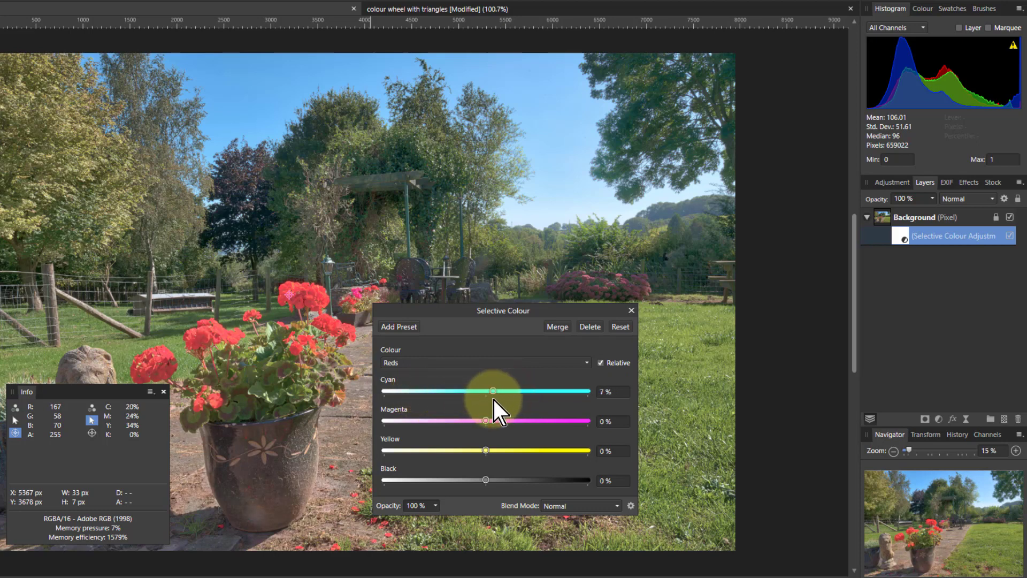
drag(492, 391, 432, 392)
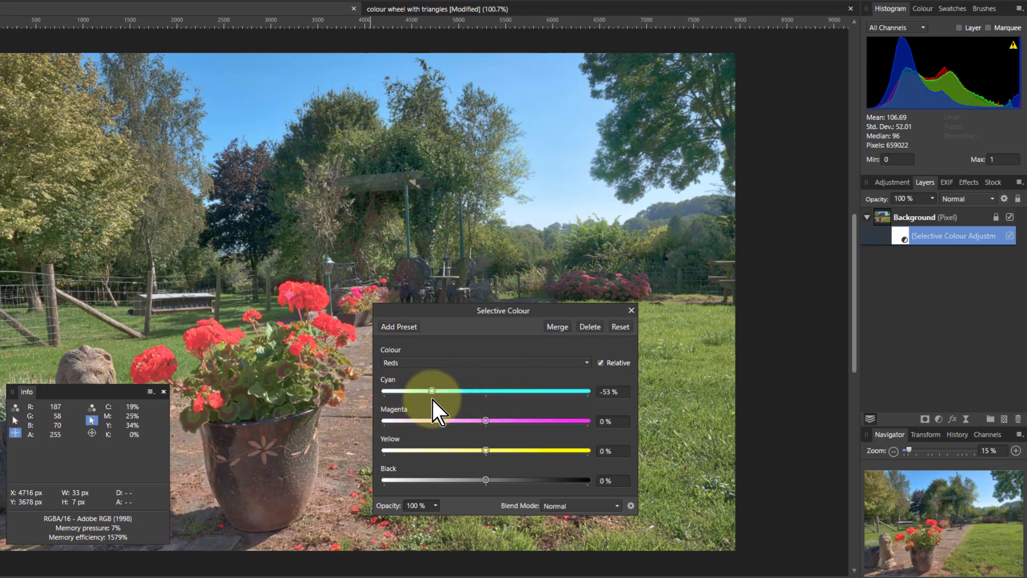
drag(431, 391, 392, 392)
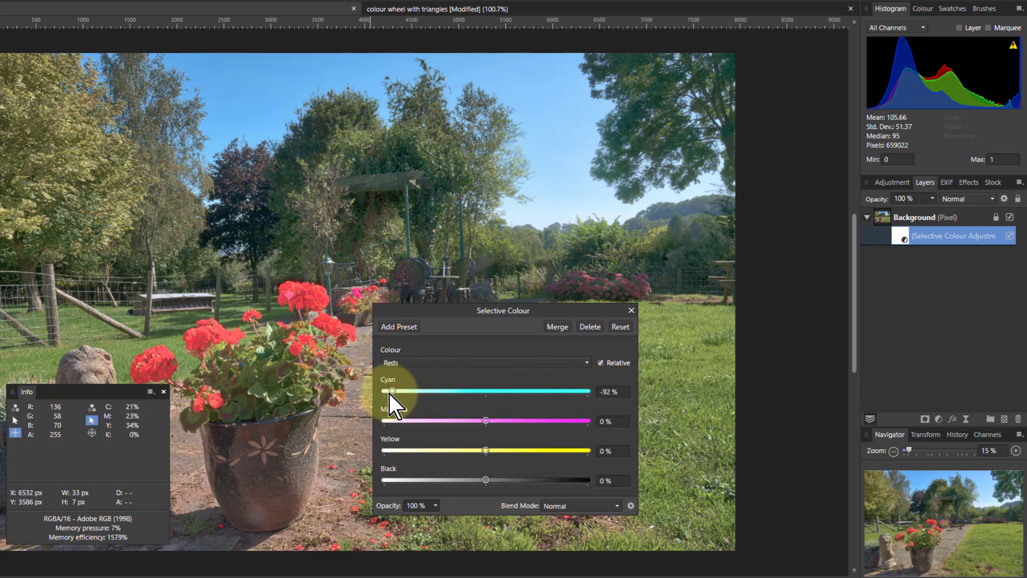
drag(392, 391, 486, 391)
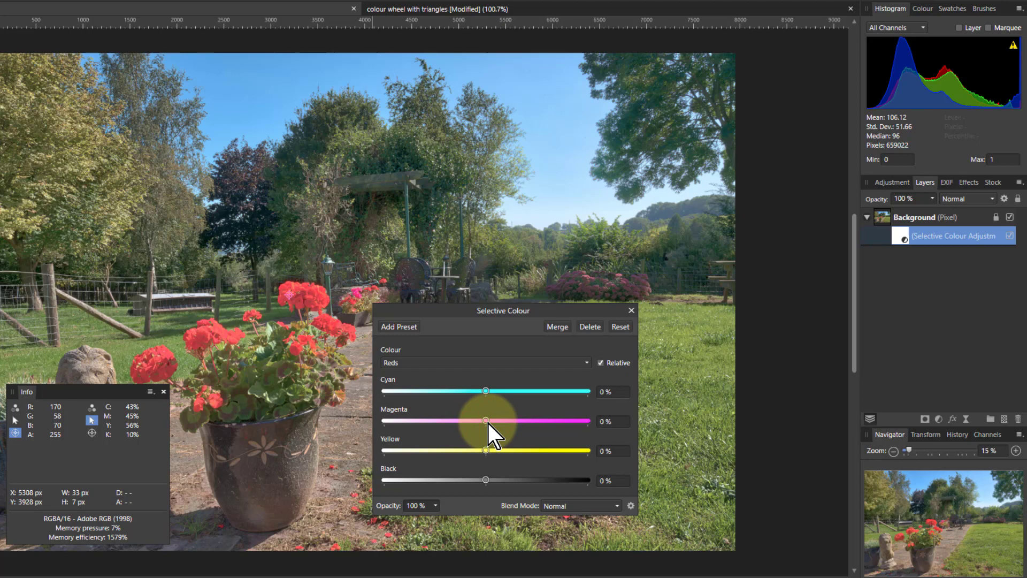
Test lowering Reds magenta, then settle on Magenta 22% and Yellow 16% for deeper geraniums
drag(486, 422, 452, 421)
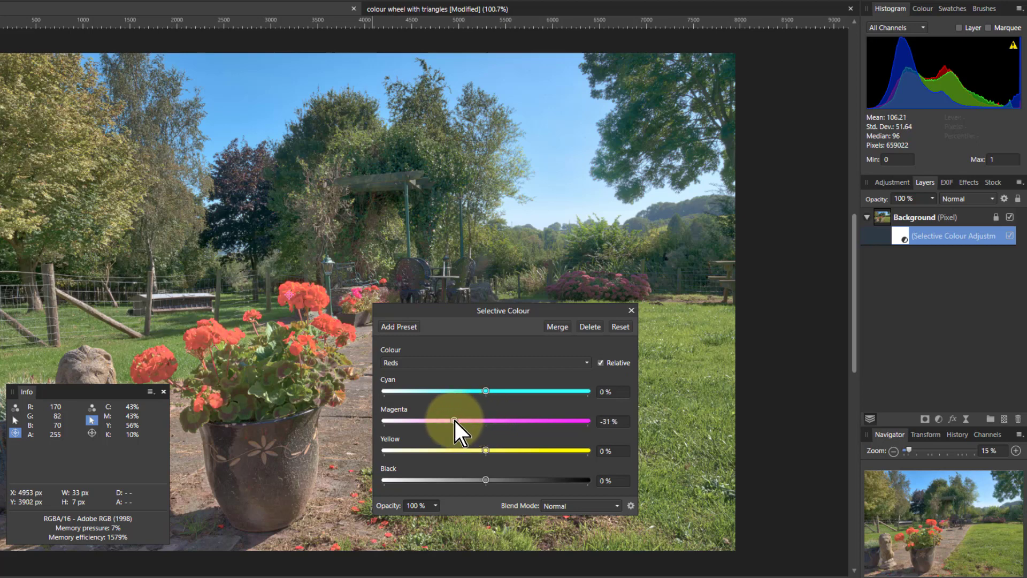
drag(455, 421, 430, 421)
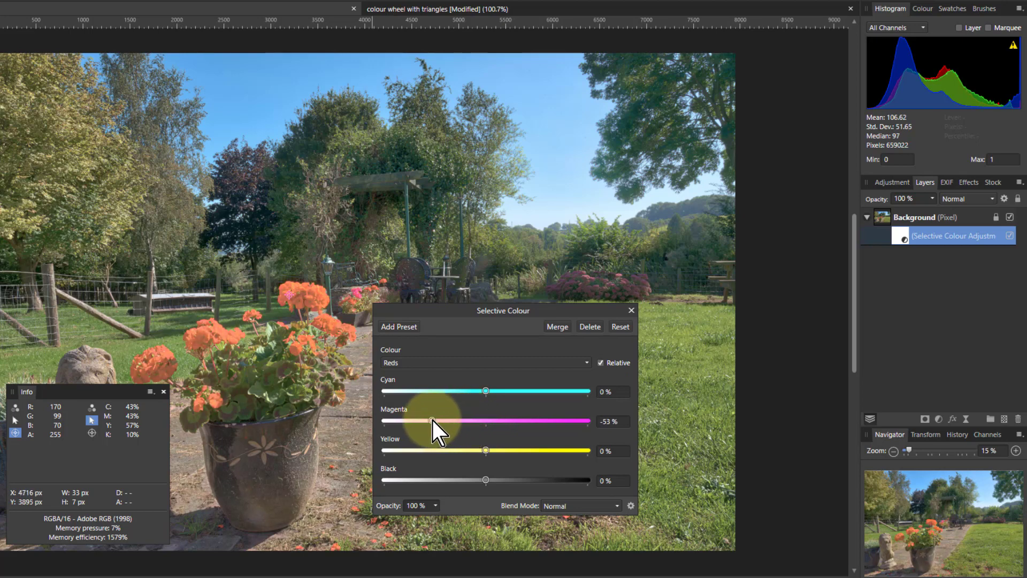
drag(432, 422, 486, 421)
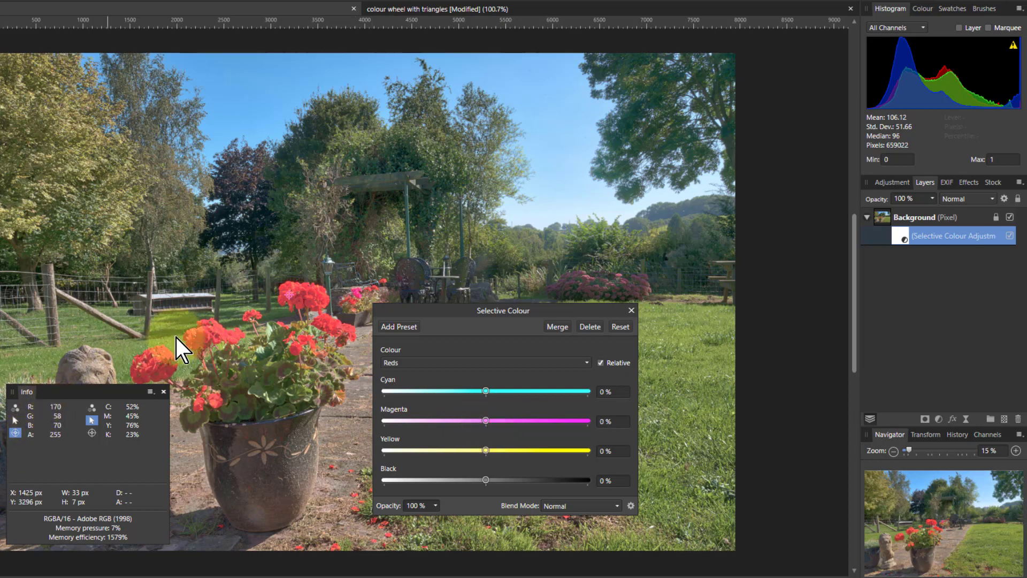
mouse_move(36, 445)
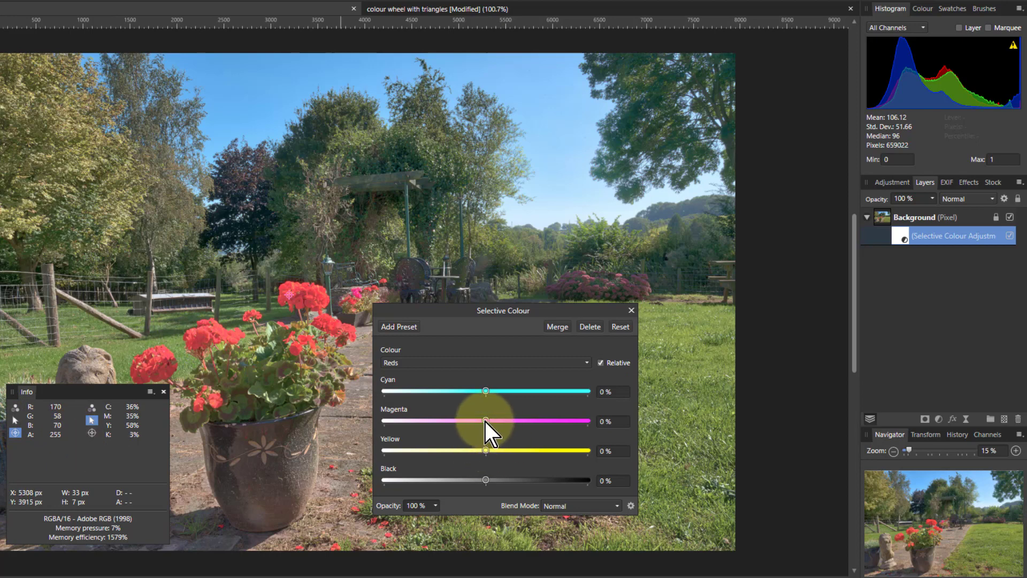
drag(484, 422, 509, 421)
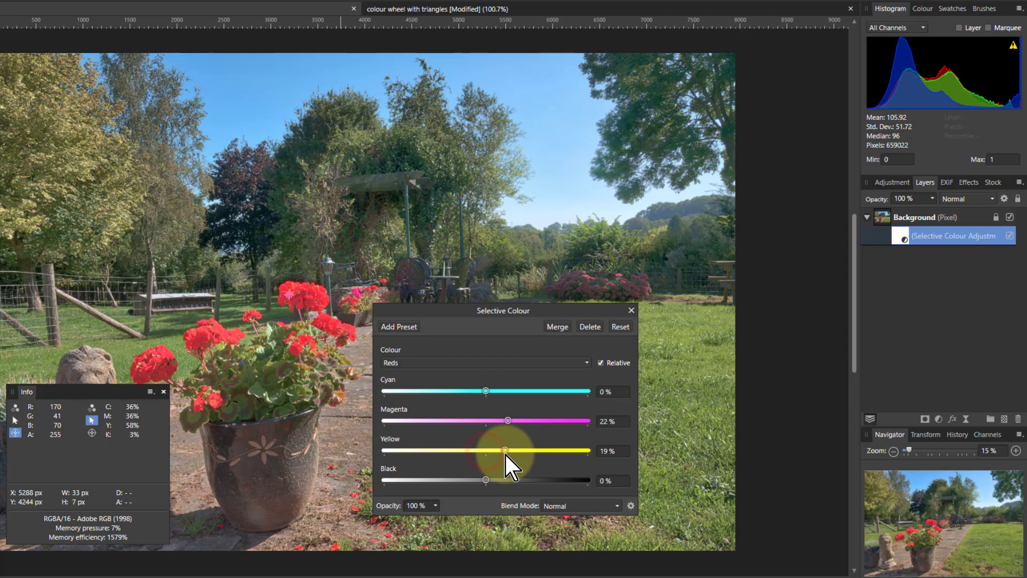
drag(507, 451, 502, 450)
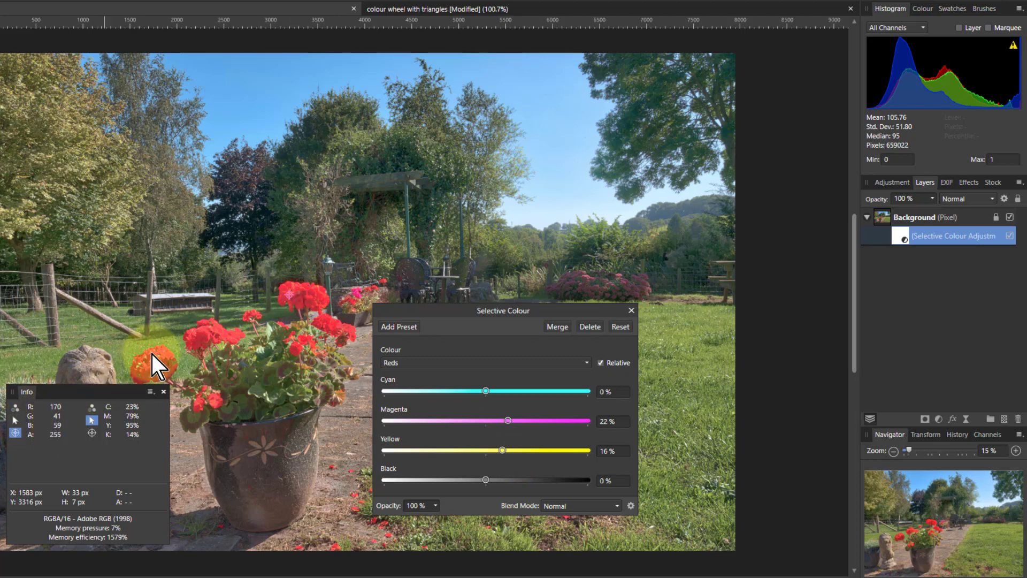
mouse_move(299, 333)
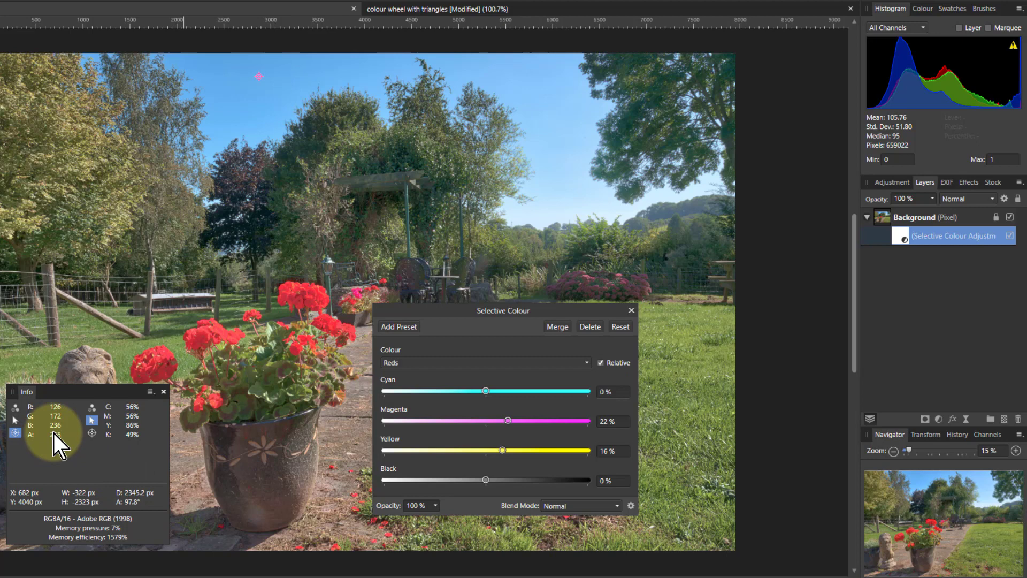
mouse_move(57, 438)
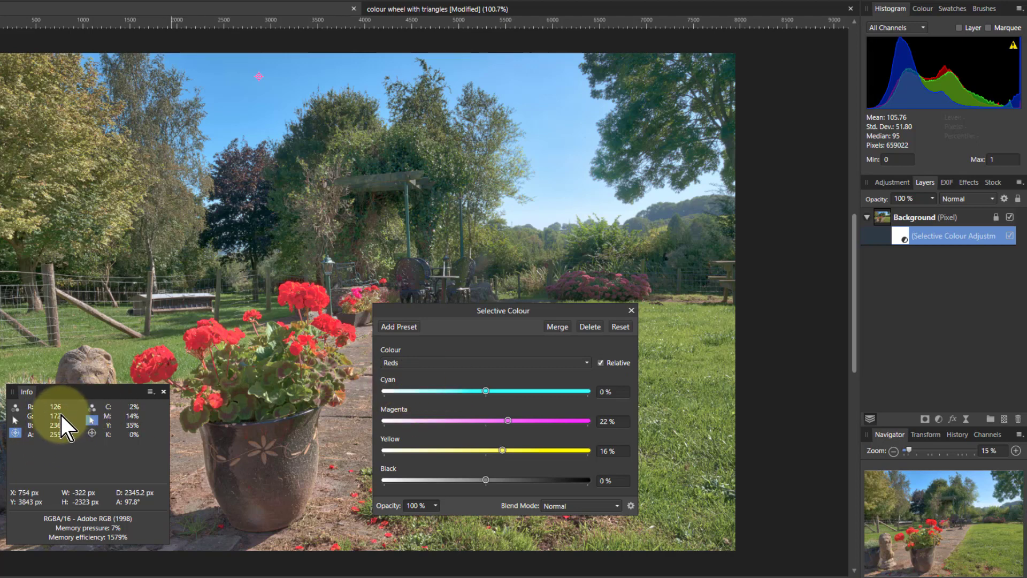
mouse_move(455, 367)
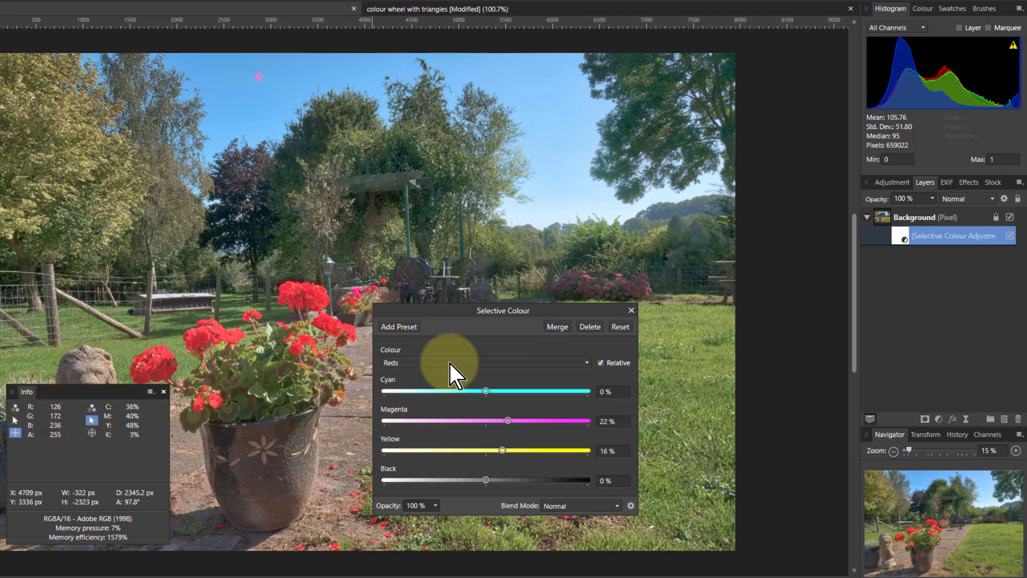
Choose the Cyans range and test stripping its cyan down to -100% and -31%
click(485, 362)
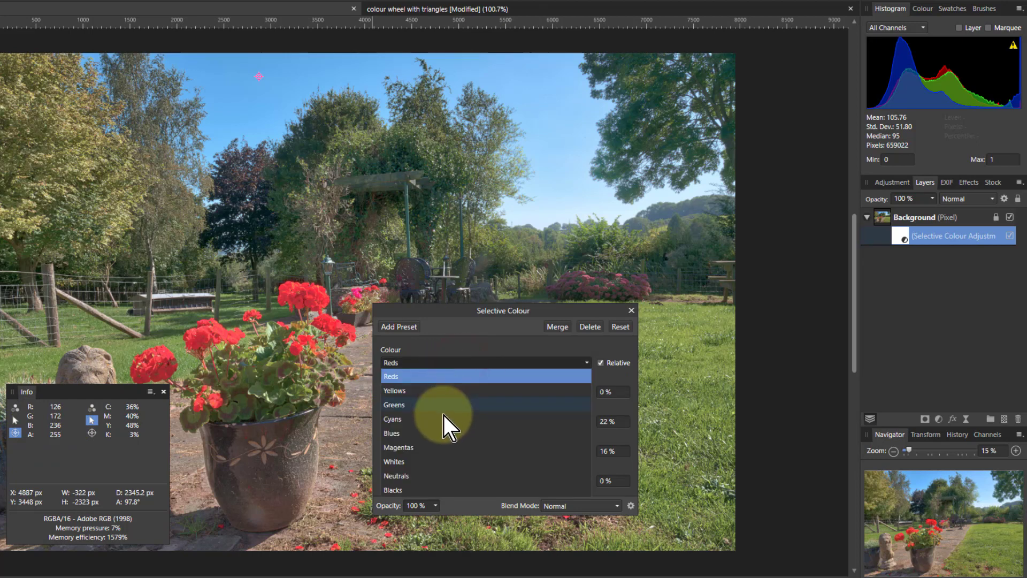
click(393, 420)
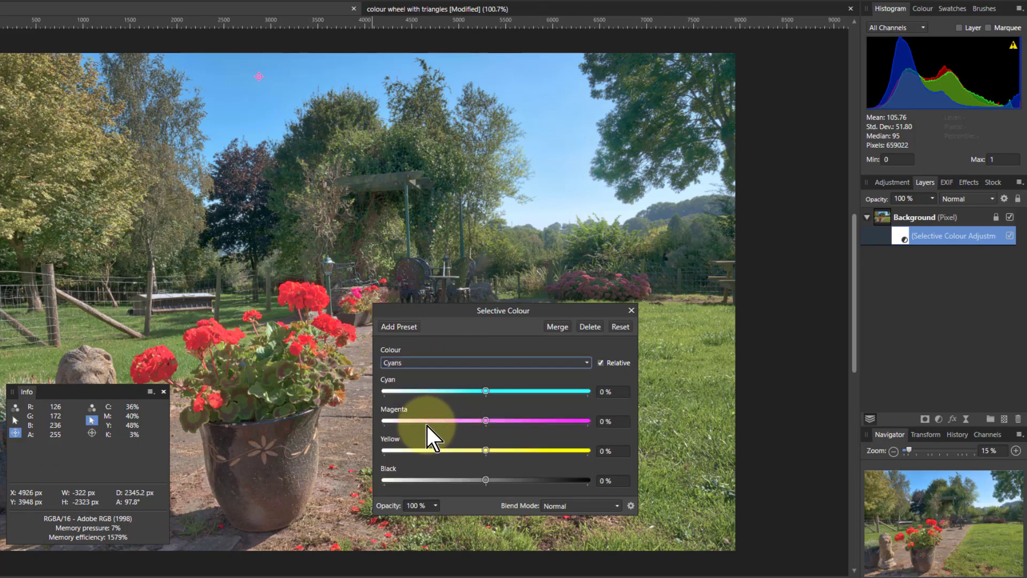
mouse_move(336, 419)
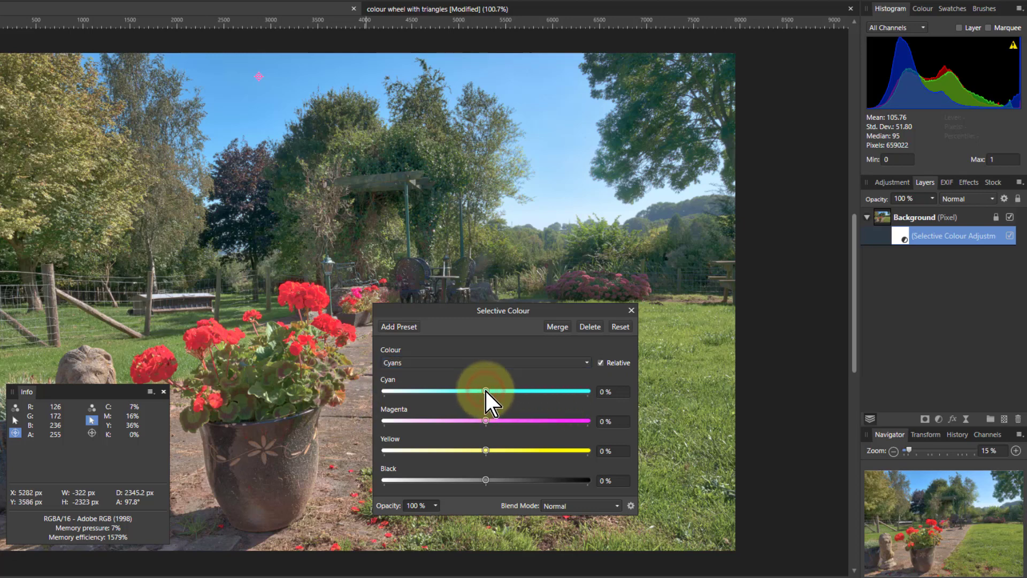
drag(484, 392, 383, 391)
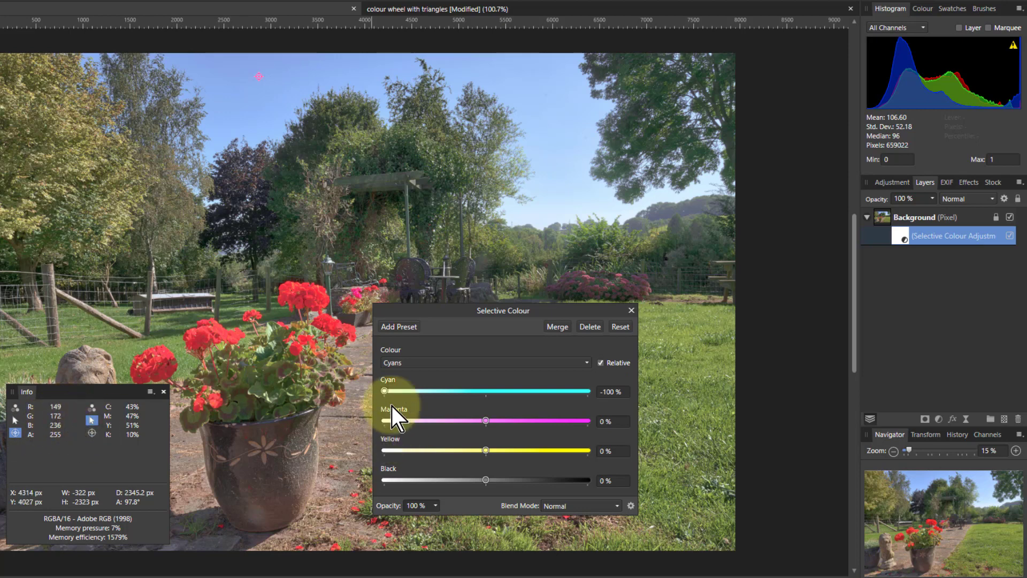
drag(384, 391, 455, 391)
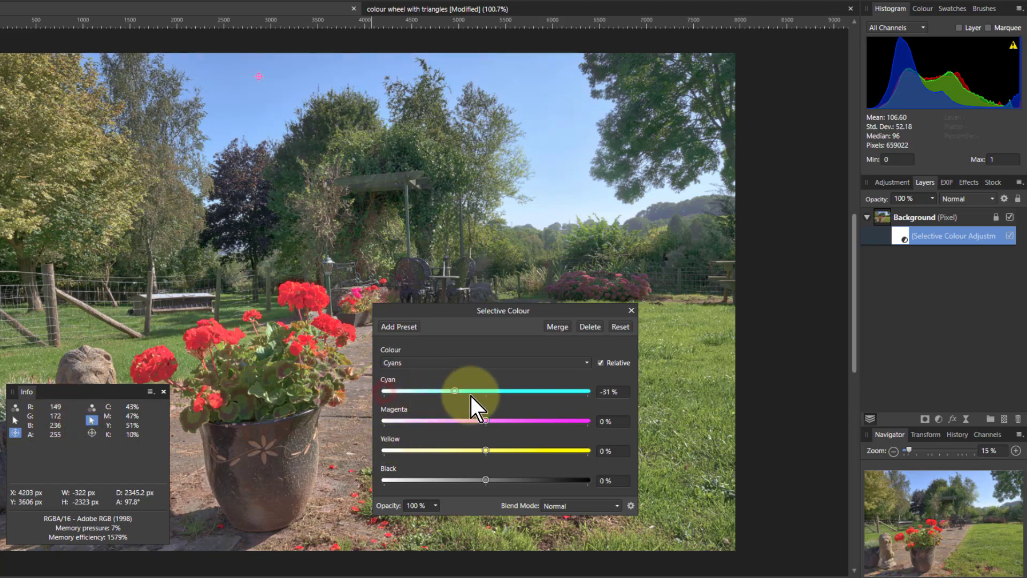
Raise cyan in the Cyans range stepwise to 60% for a richer blue sky
drag(455, 391, 504, 392)
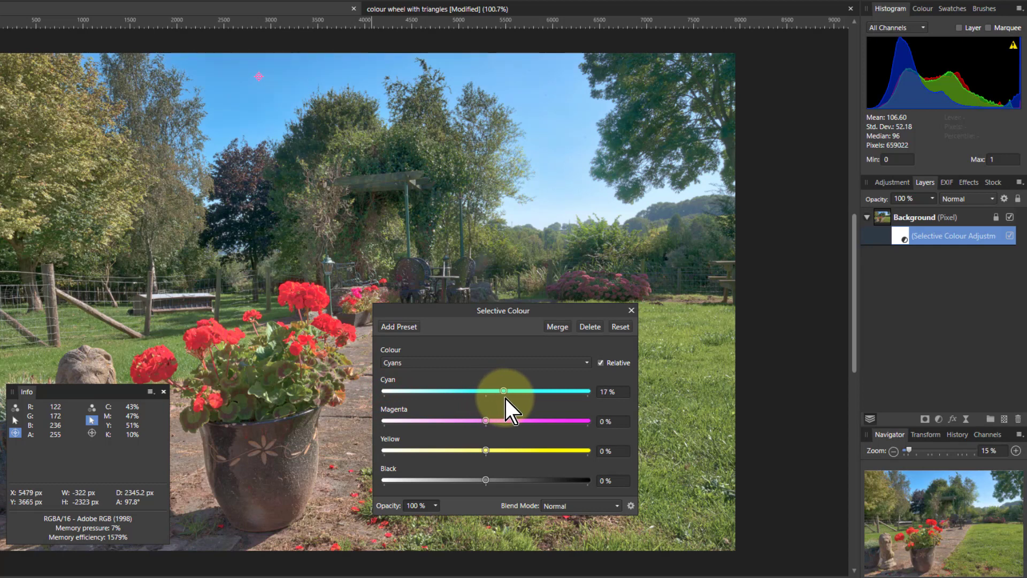
drag(503, 391, 513, 391)
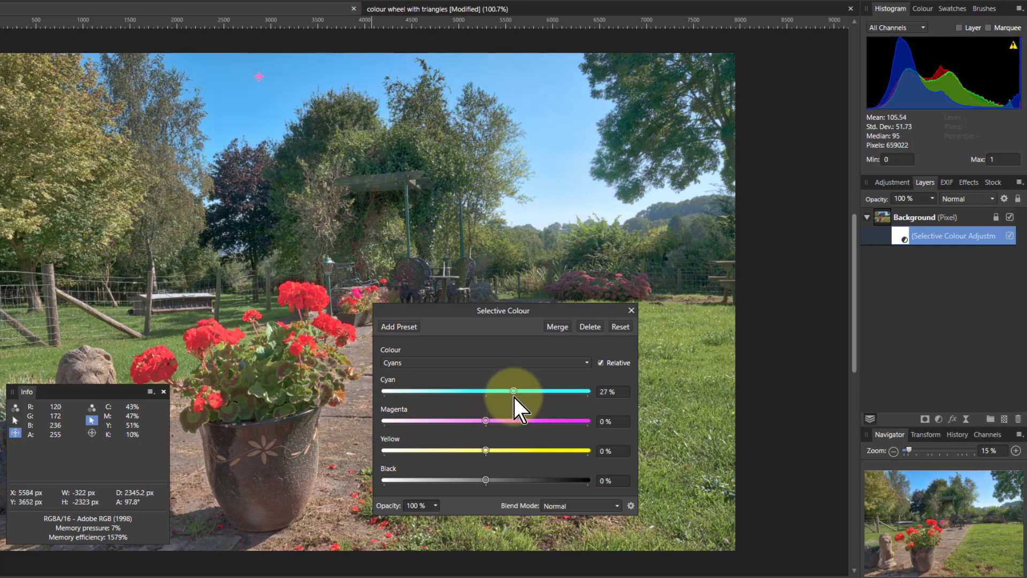
drag(513, 392, 536, 391)
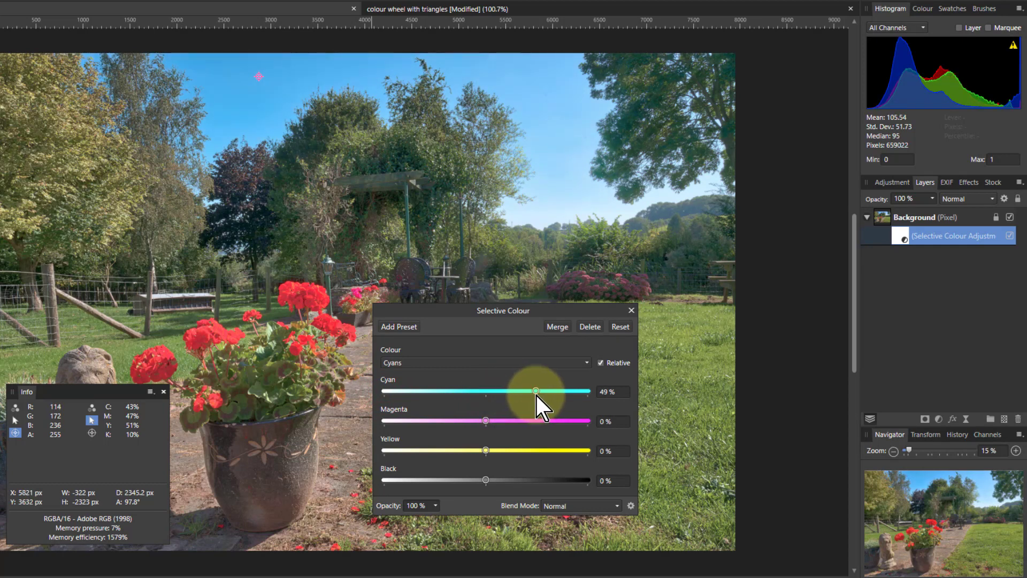
drag(534, 391, 546, 392)
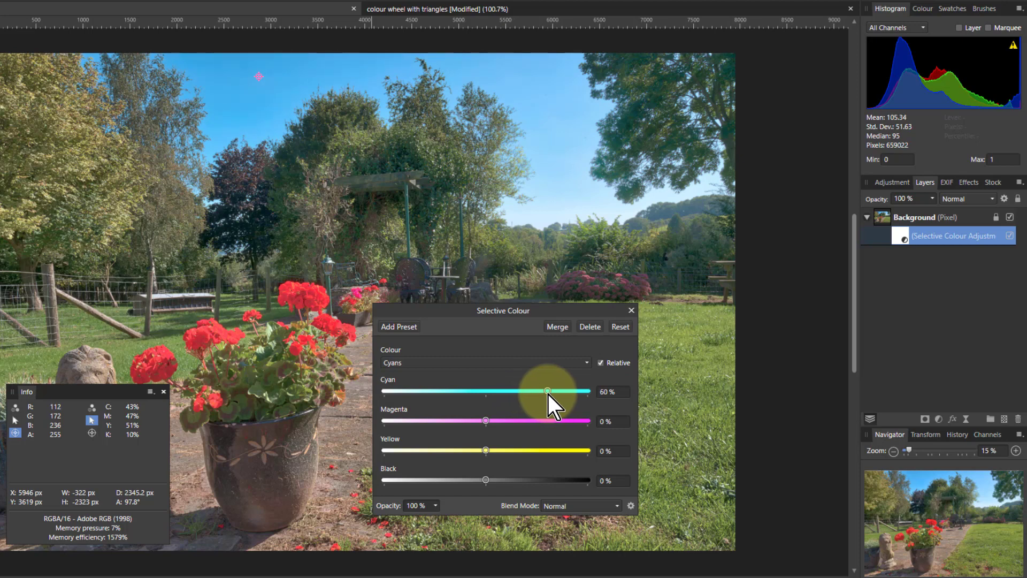
mouse_move(256, 340)
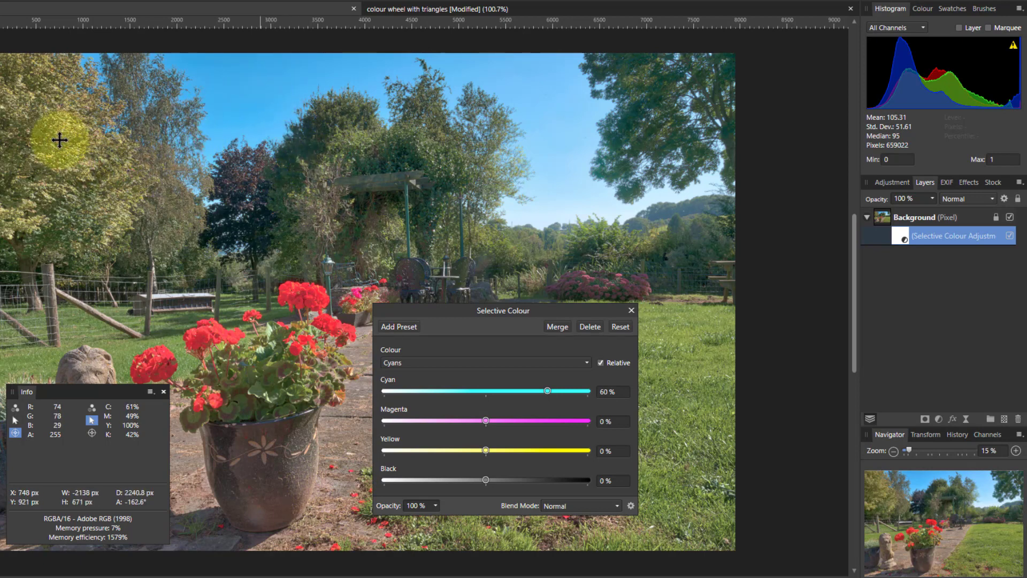
mouse_move(86, 147)
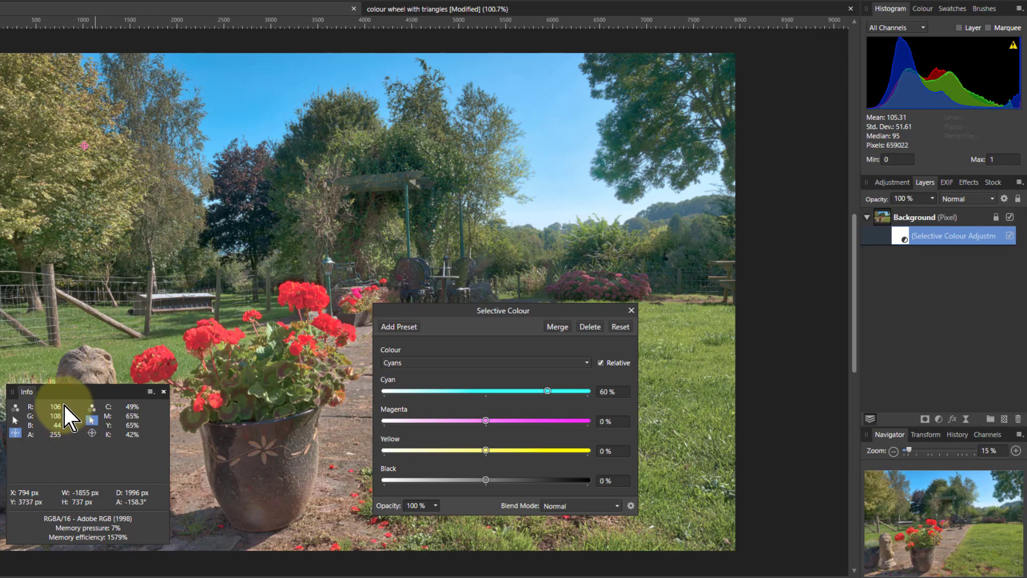
mouse_move(82, 186)
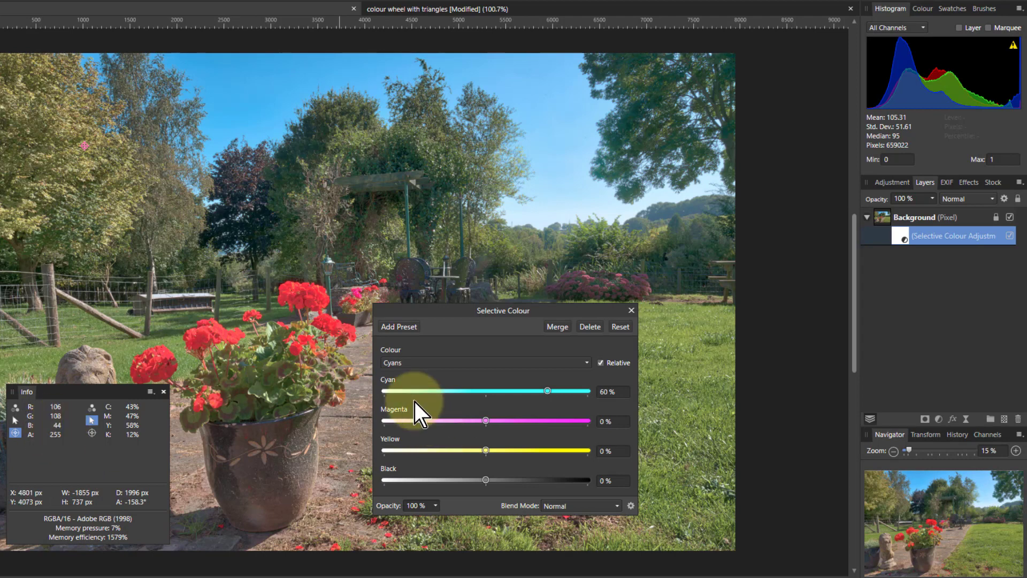
mouse_move(462, 376)
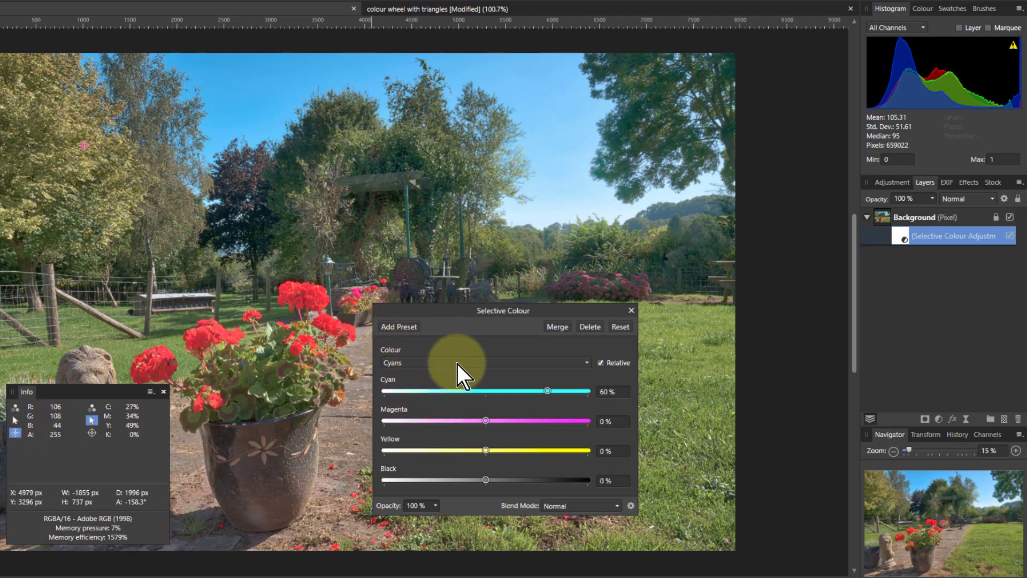
Choose the Yellows range and test cutting its yellow to -72%, -55% and -100%
click(485, 362)
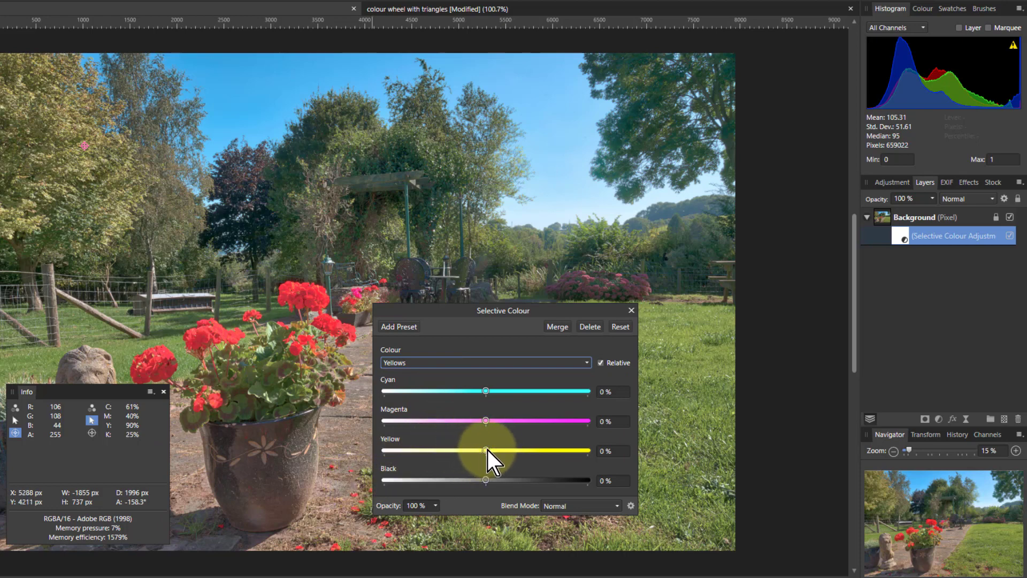
drag(484, 451, 413, 451)
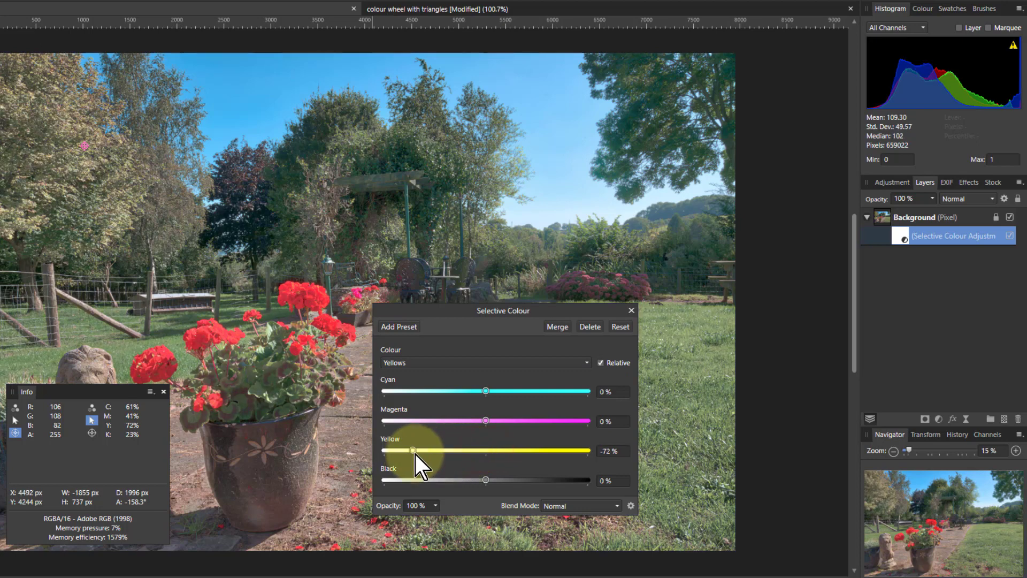
drag(413, 450, 429, 450)
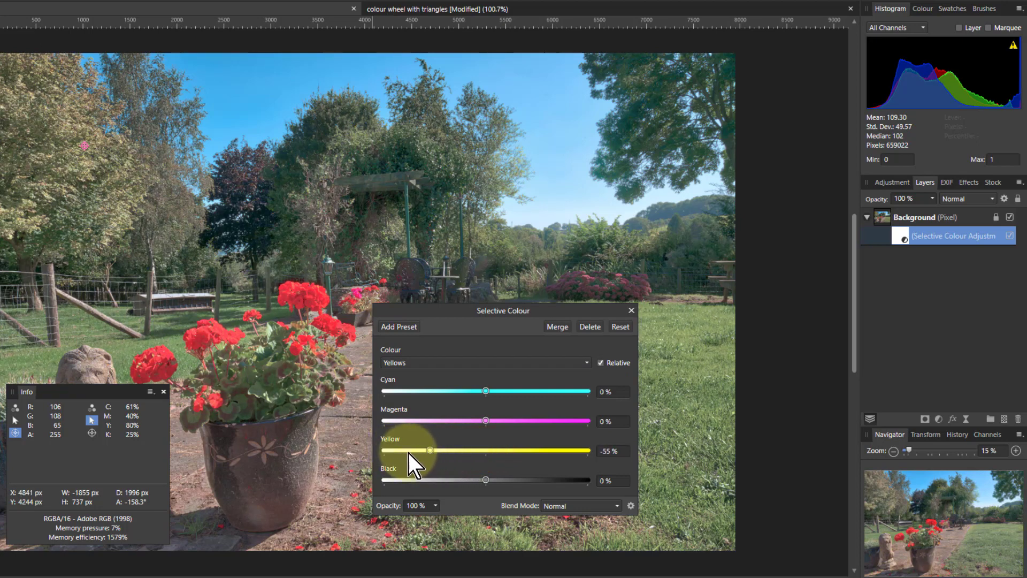
drag(428, 450, 383, 451)
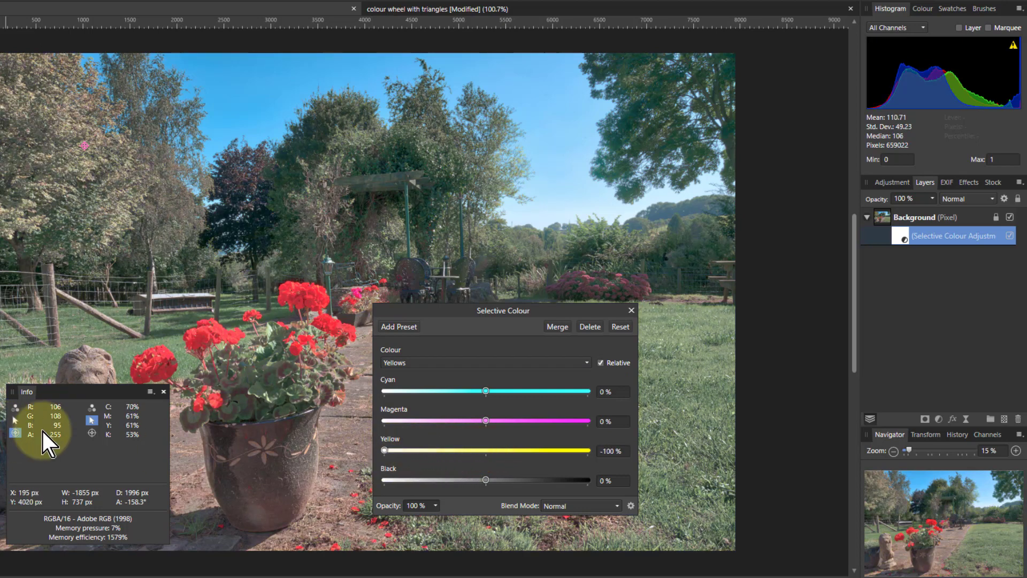
mouse_move(62, 114)
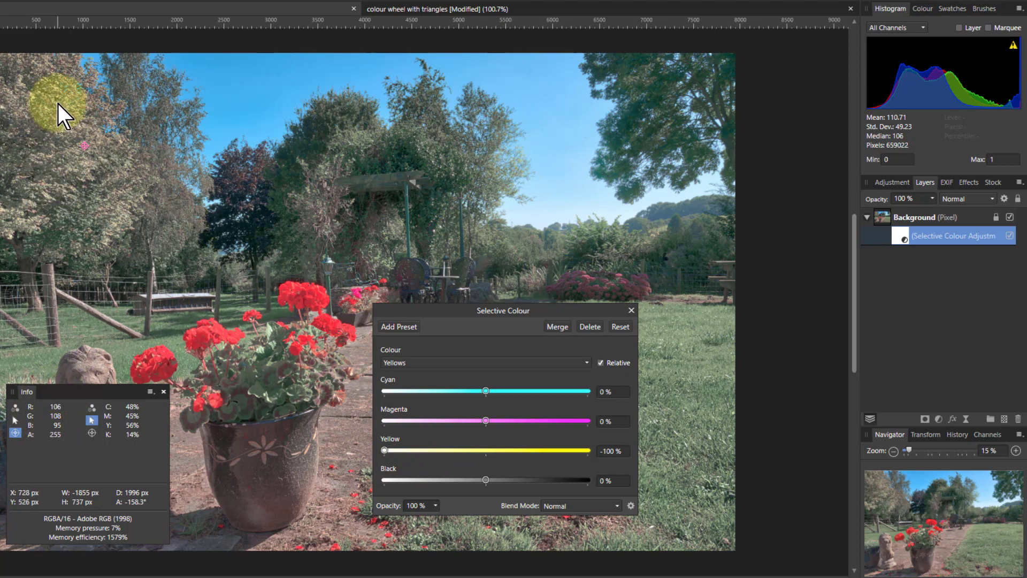
Raise yellow in the Yellows range stepwise to about 55% to warm the foliage
drag(384, 450, 469, 450)
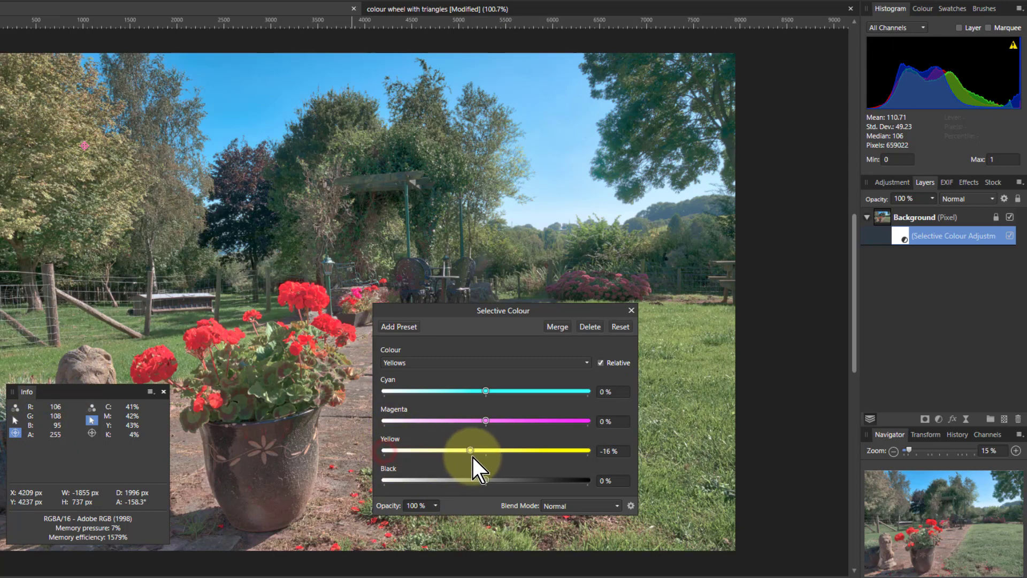
drag(468, 448, 507, 448)
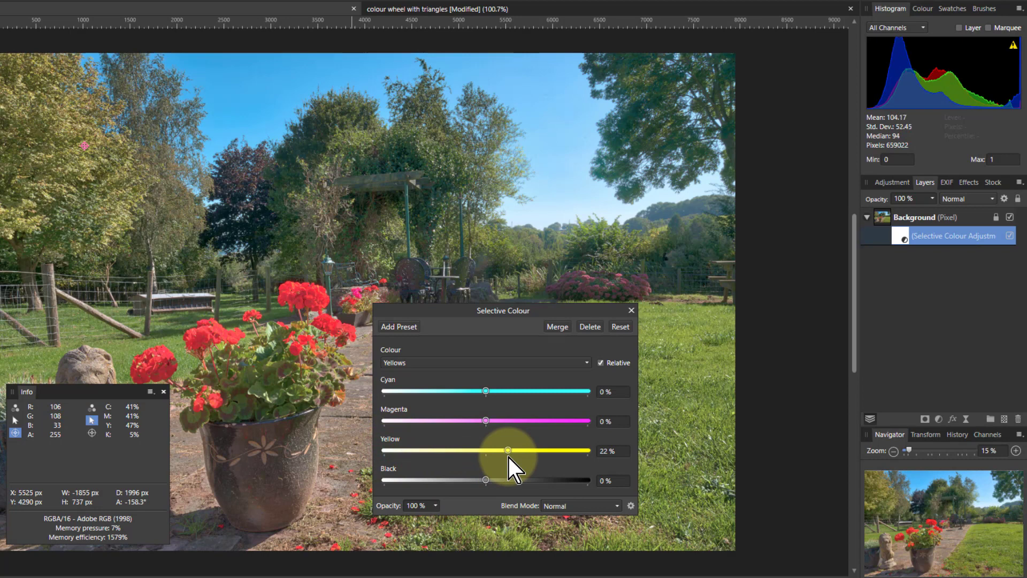
drag(507, 450, 527, 451)
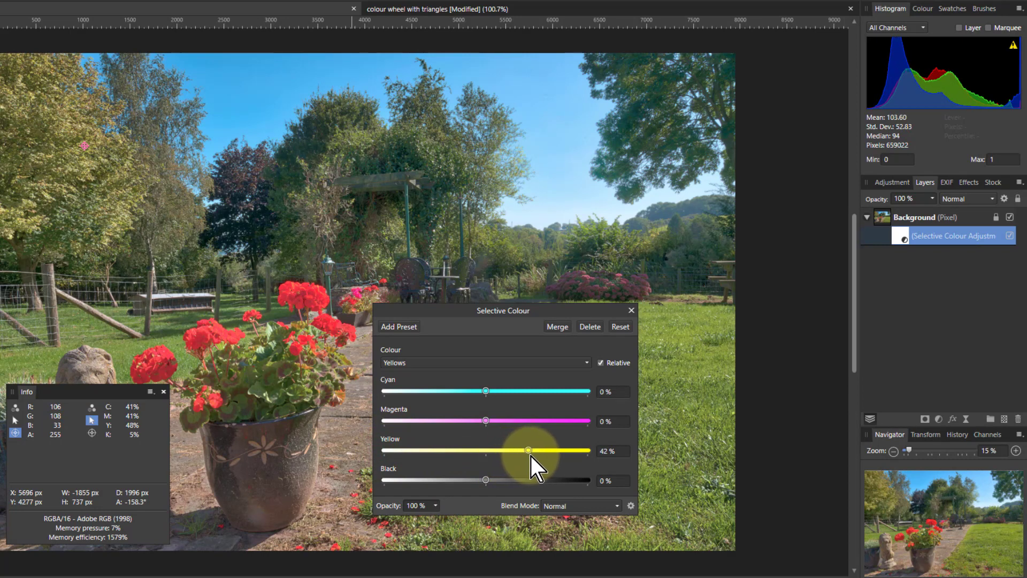
drag(528, 450, 541, 451)
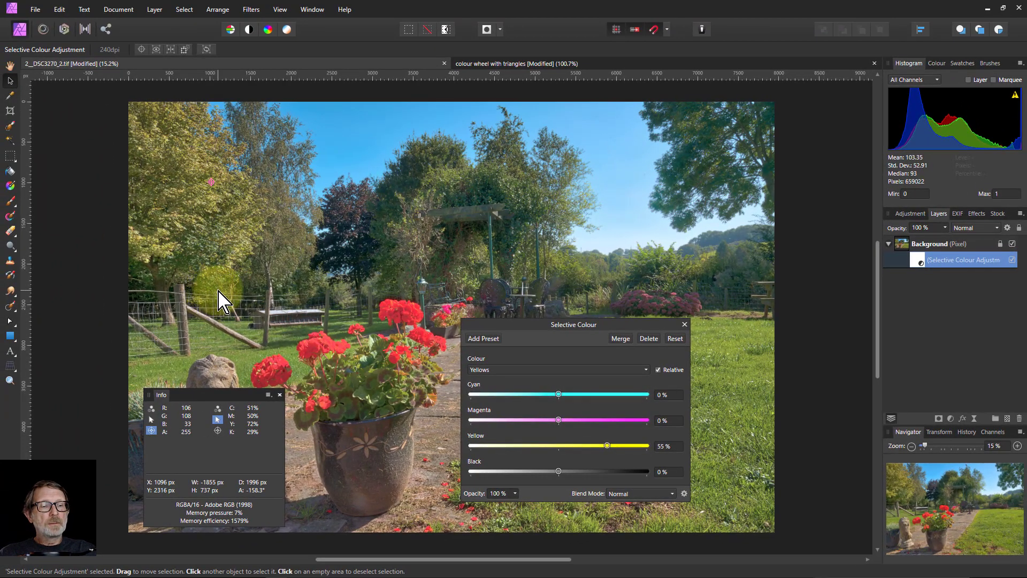
mouse_move(163, 403)
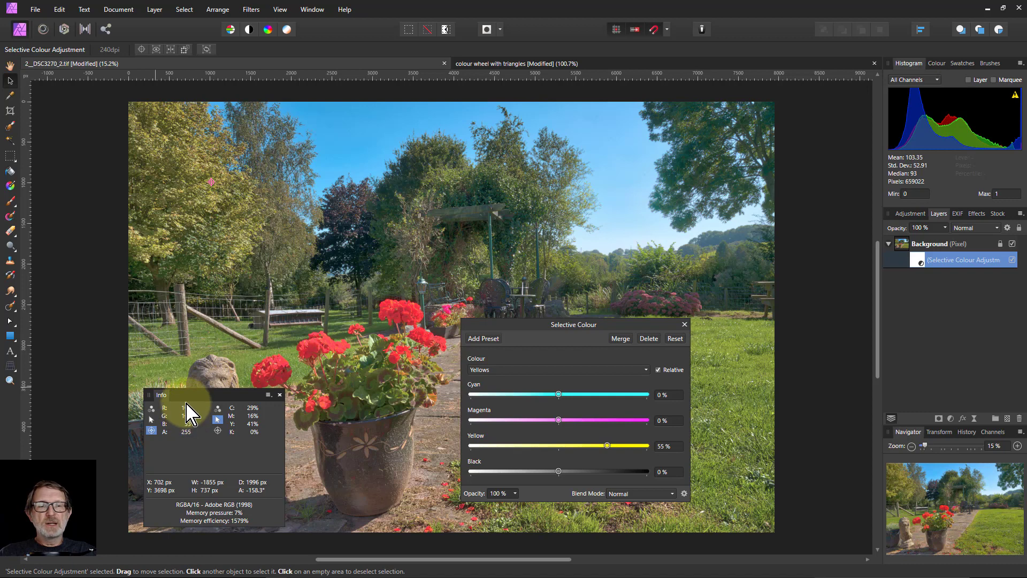
mouse_move(191, 406)
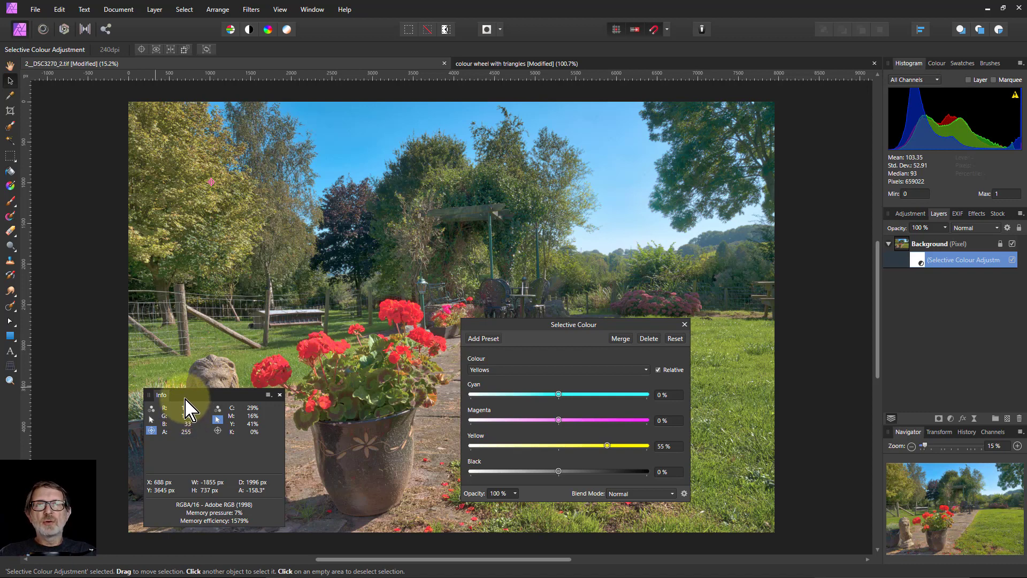